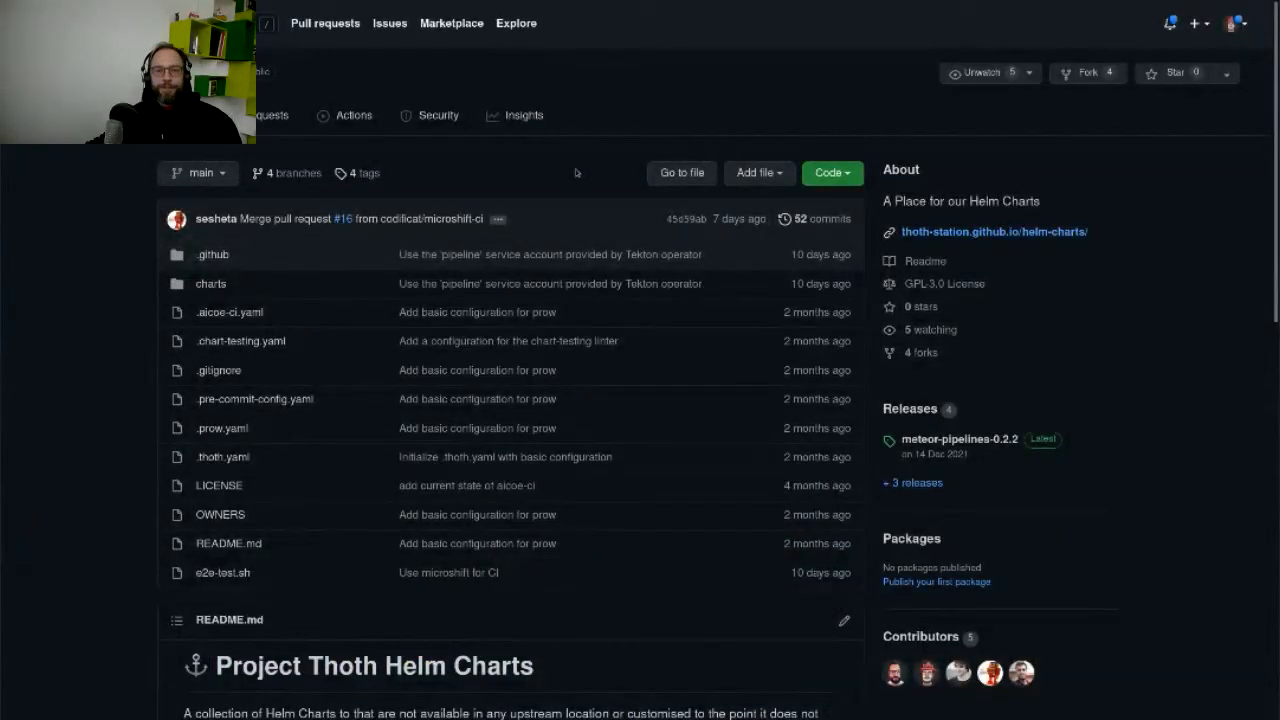
mouse_move(571, 176)
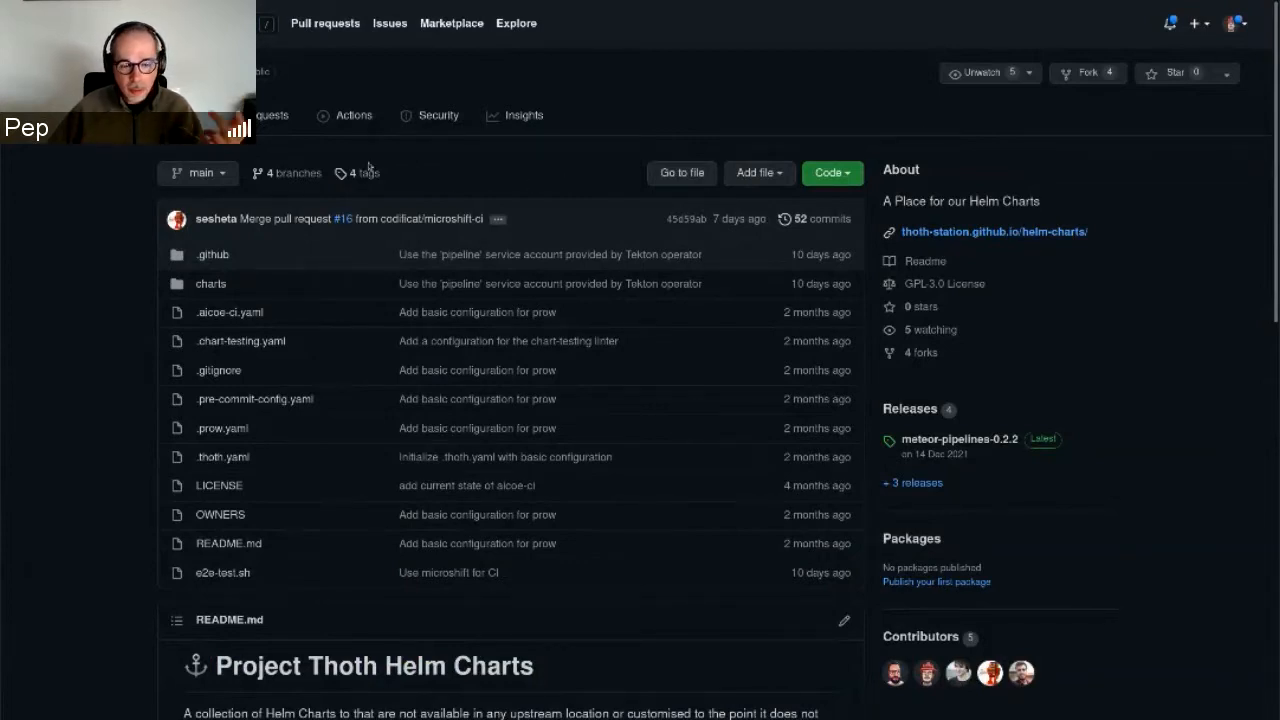
mouse_move(487, 184)
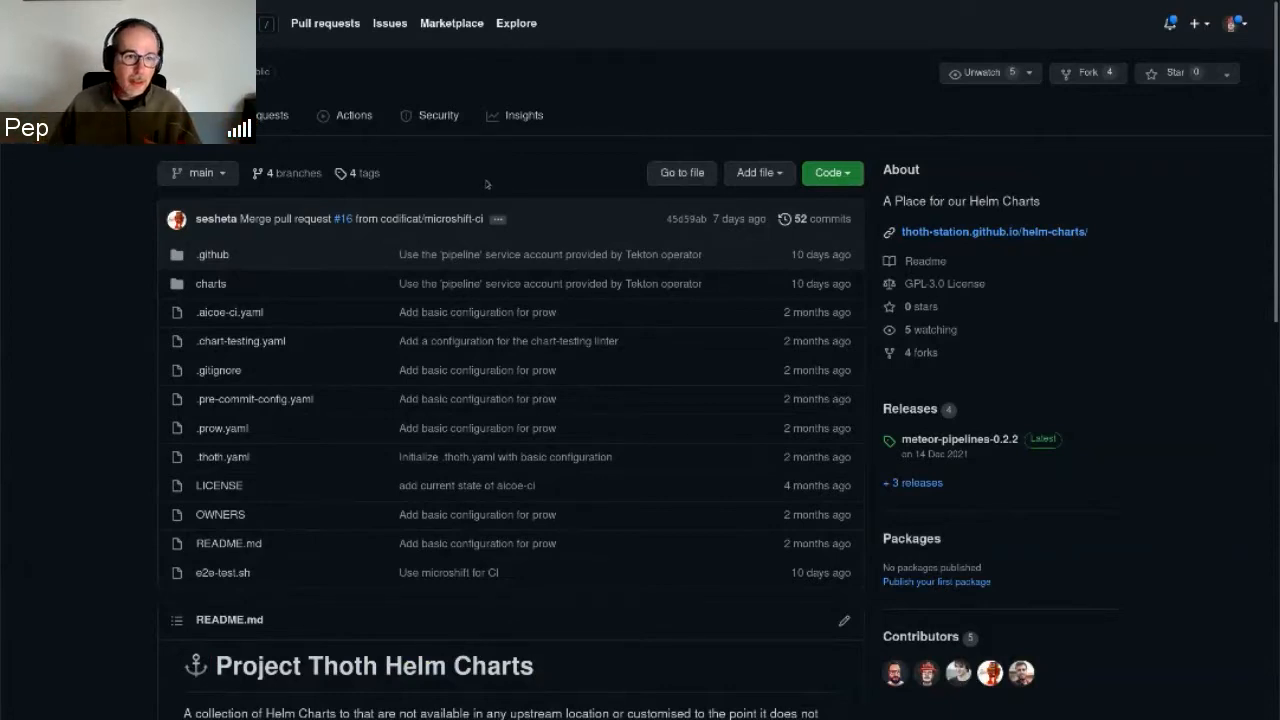
mouse_move(362, 150)
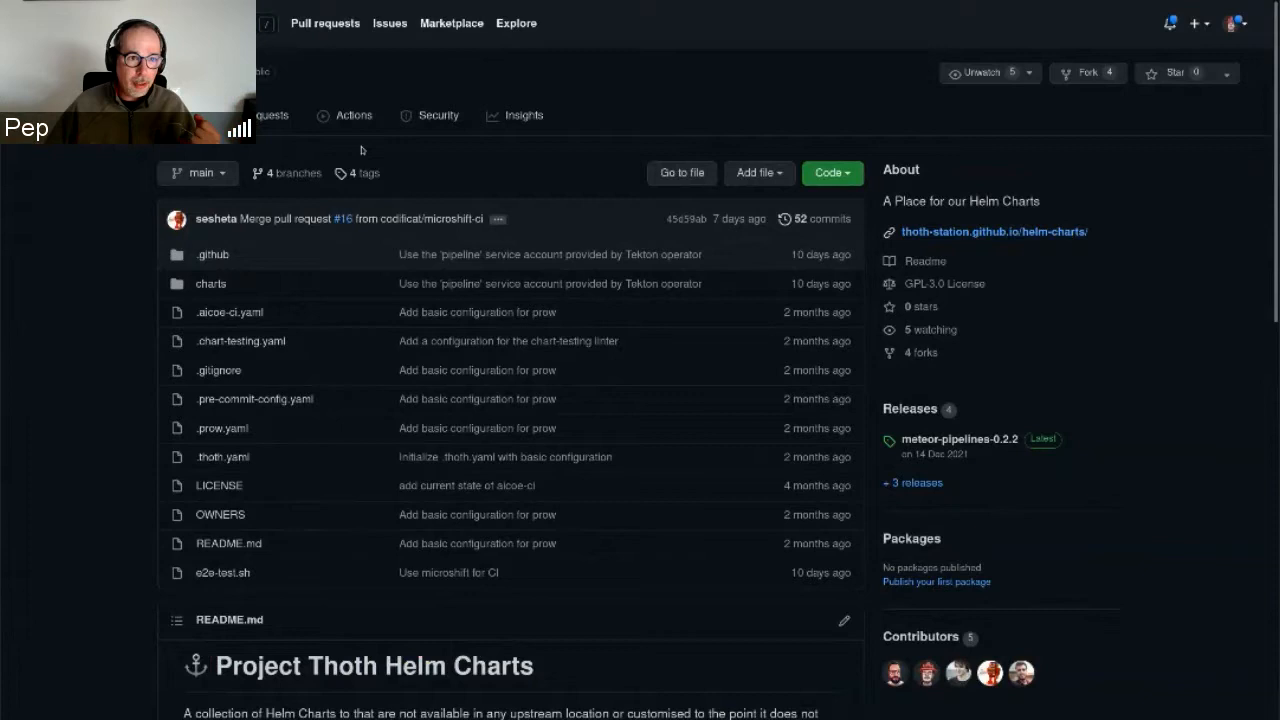
mouse_move(345, 165)
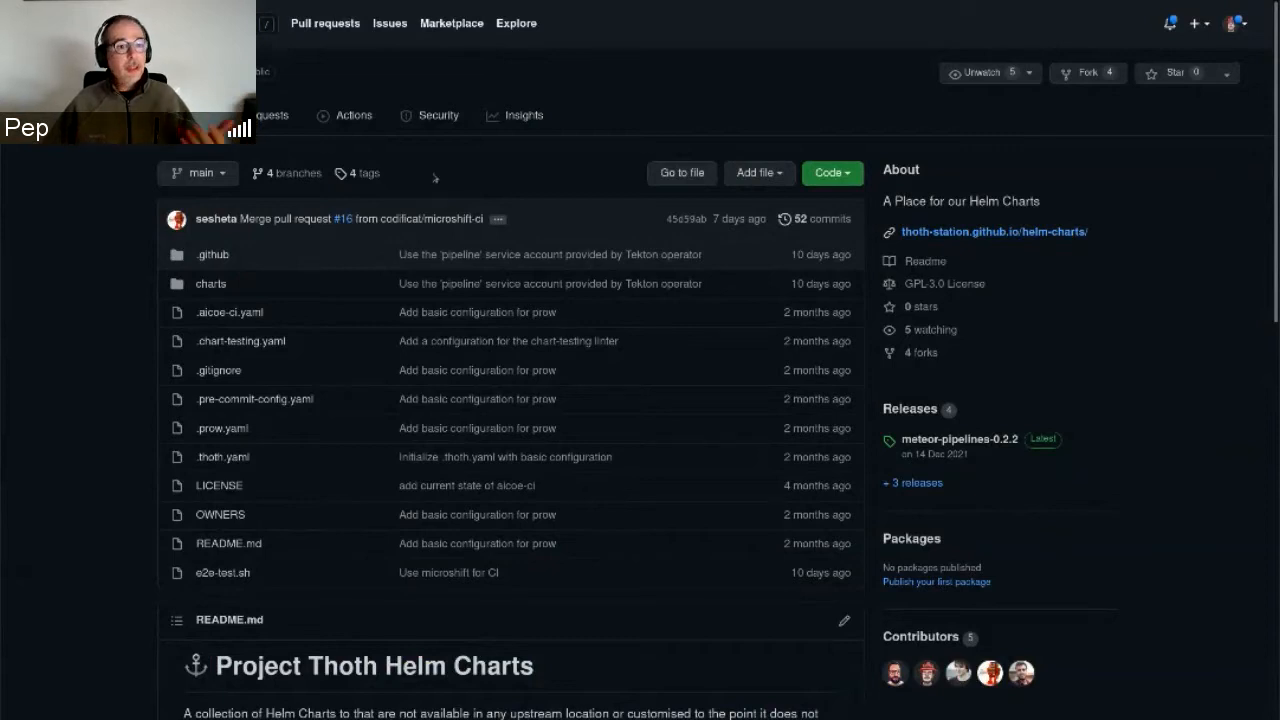
mouse_move(237, 153)
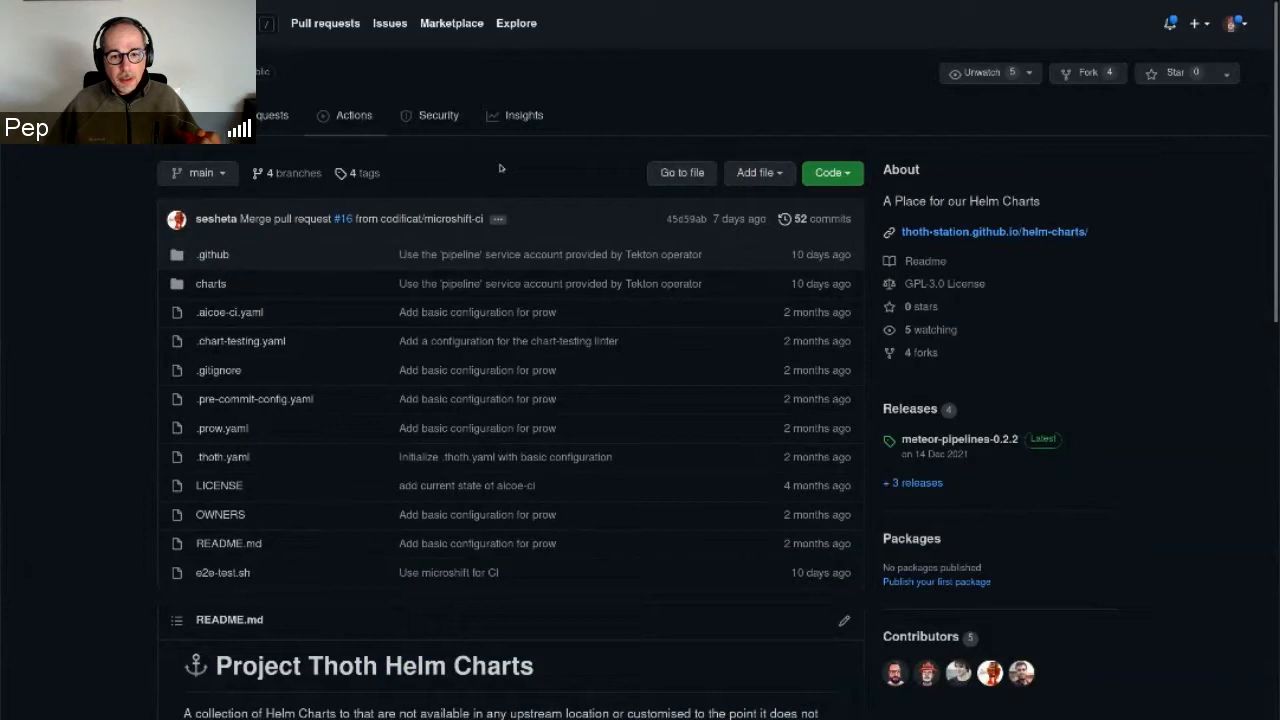
Step: From the Actions tab, bring up the latest 'Use a microshift cluster for chart testing' run #40
click(353, 115)
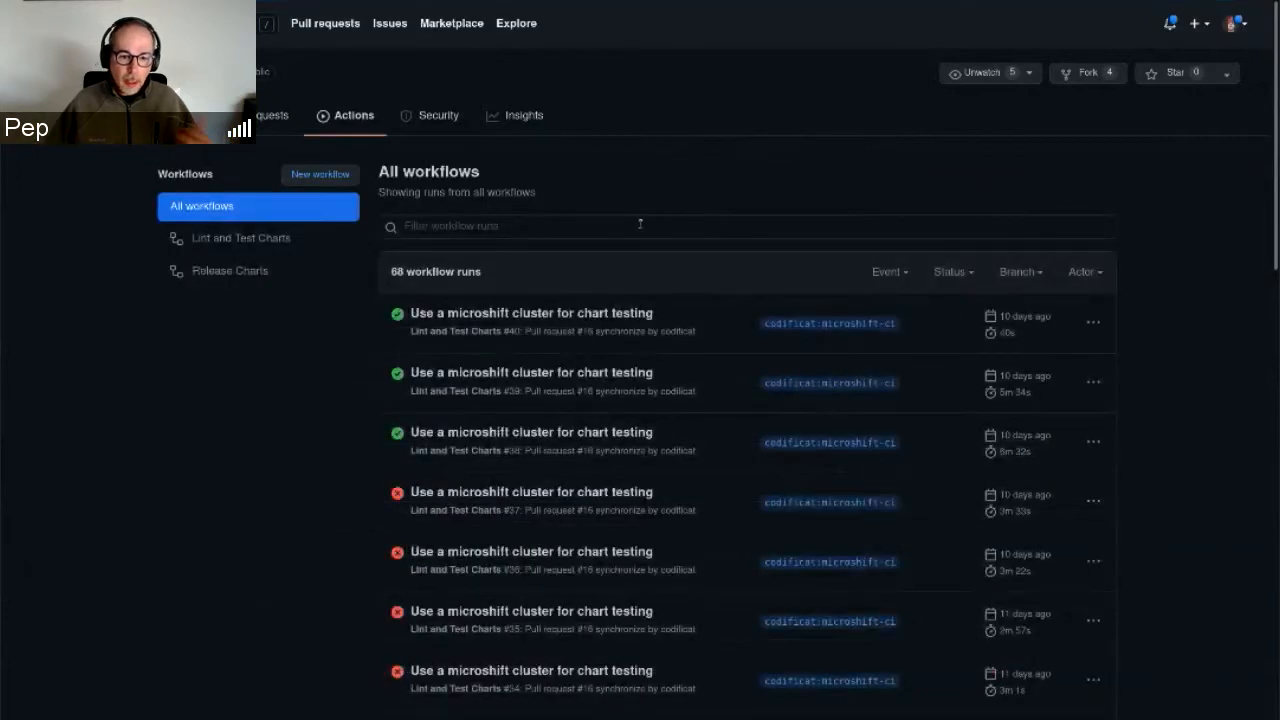
mouse_move(690, 289)
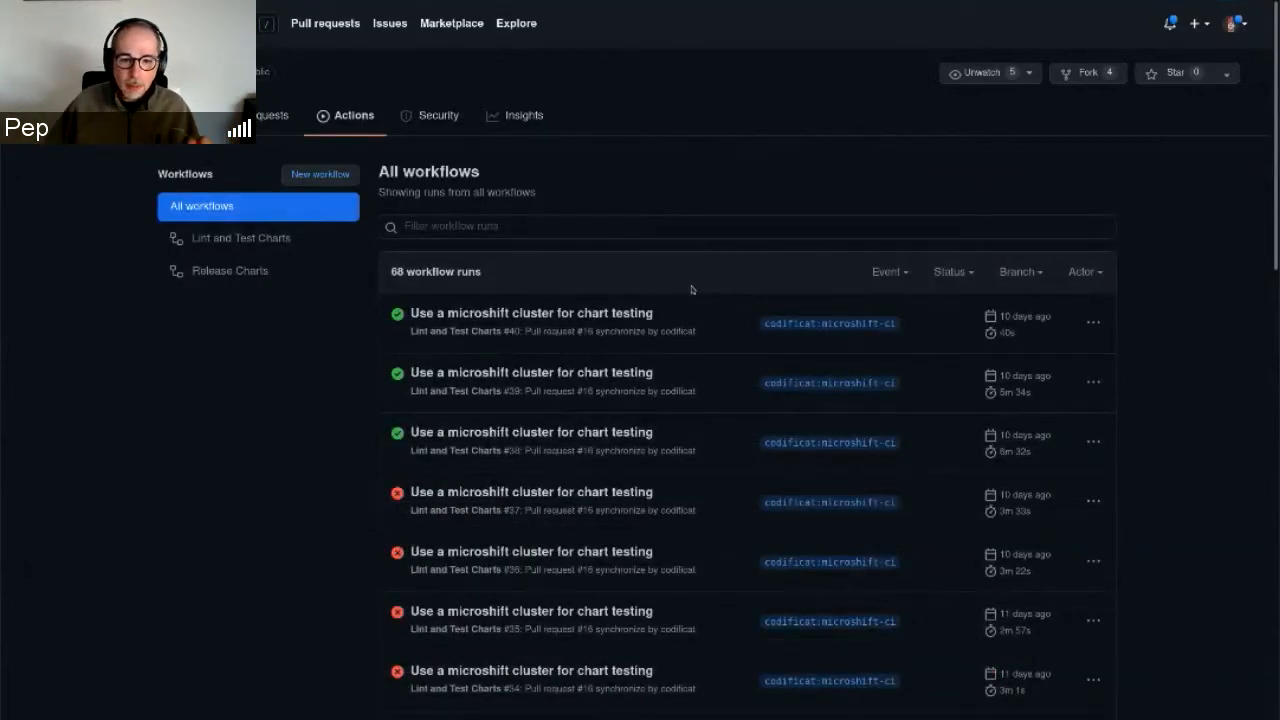
mouse_move(531, 313)
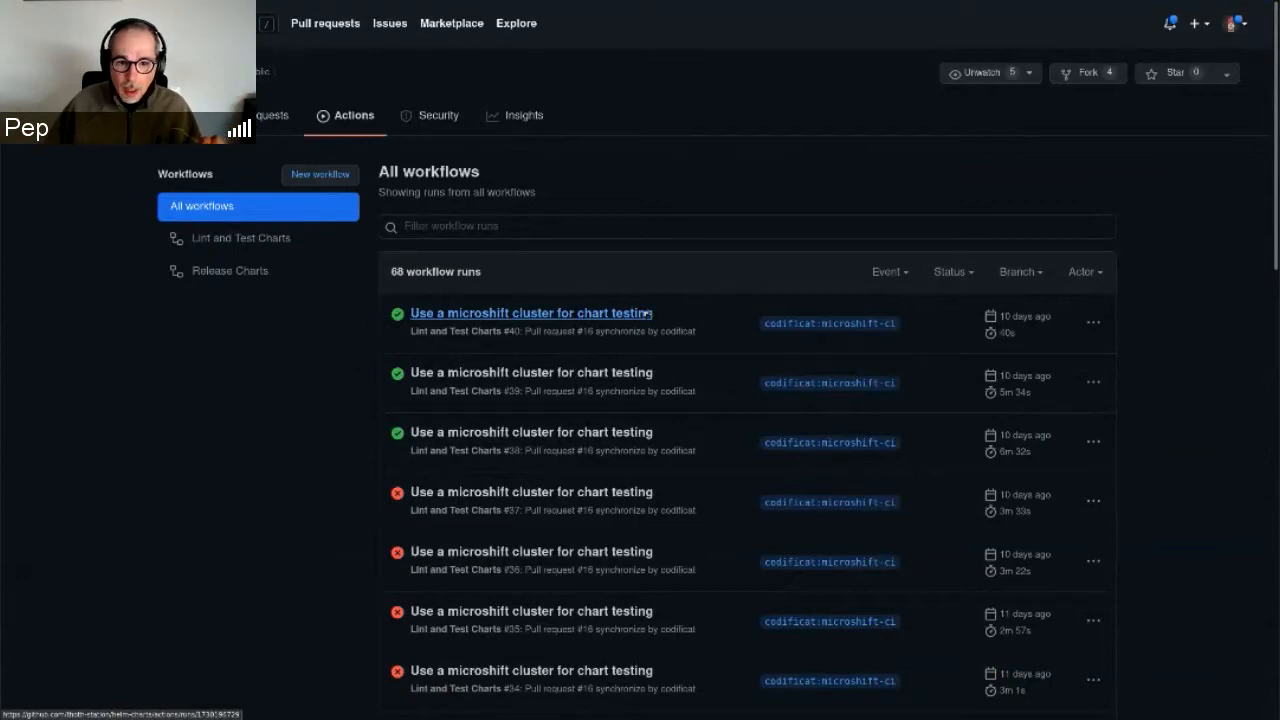
click(531, 312)
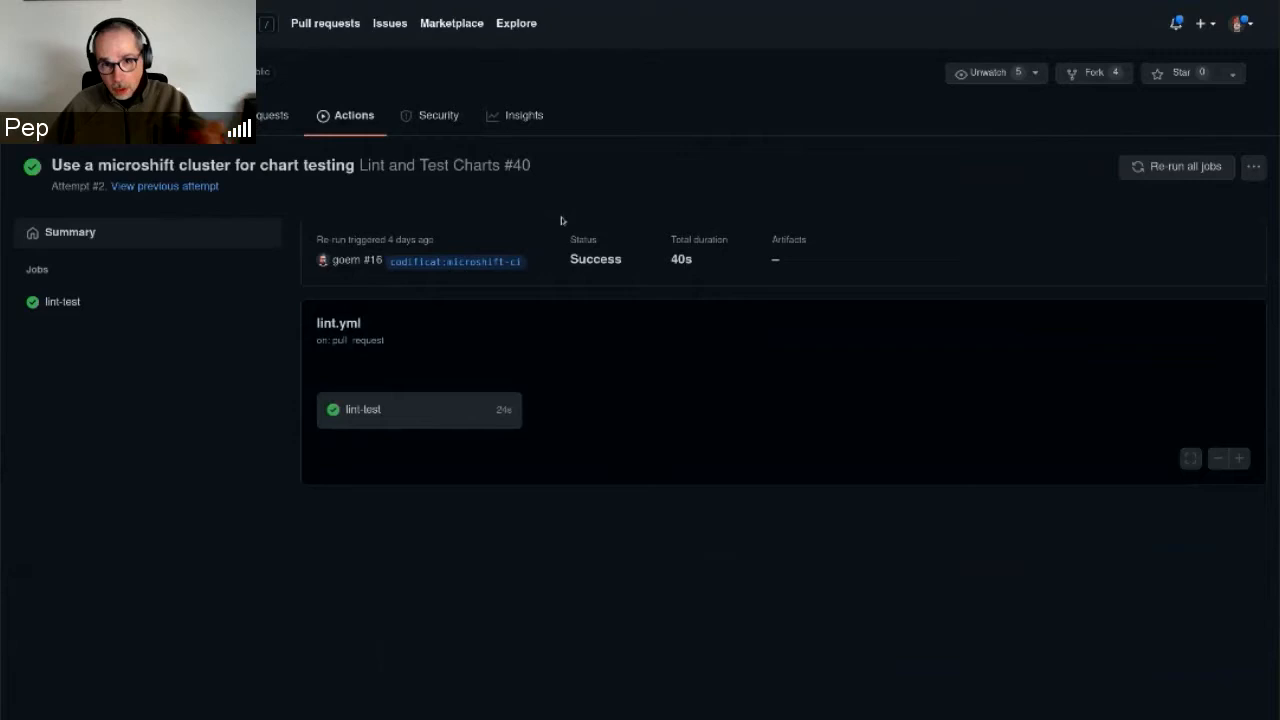
mouse_move(557, 330)
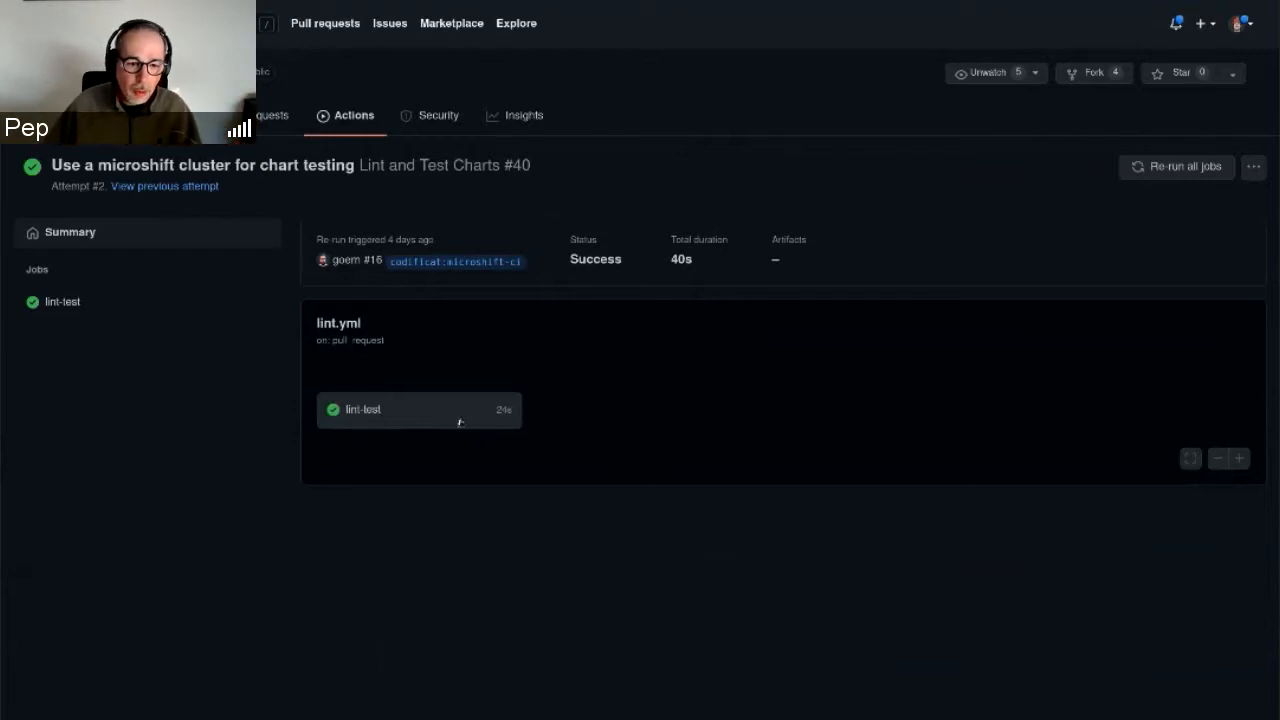
mouse_move(483, 415)
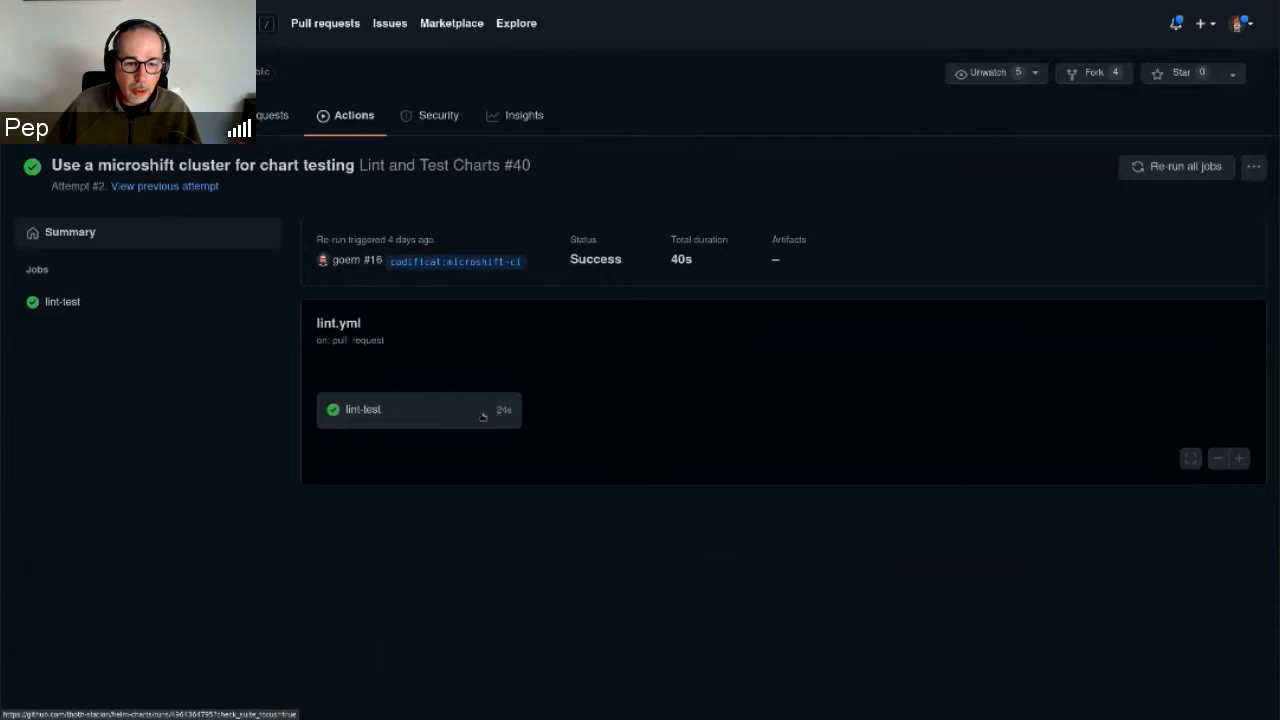
Step: Review run #40's lint-test job steps, noting the skipped cluster steps
click(363, 409)
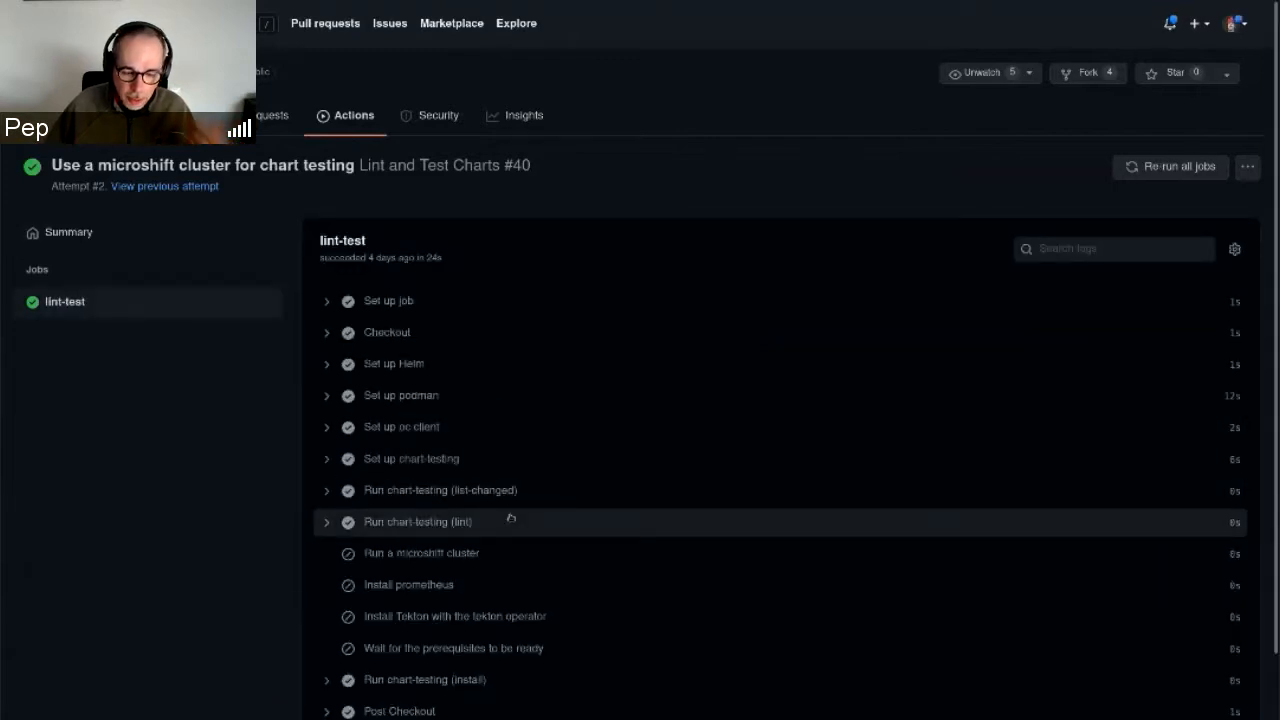
mouse_move(560, 517)
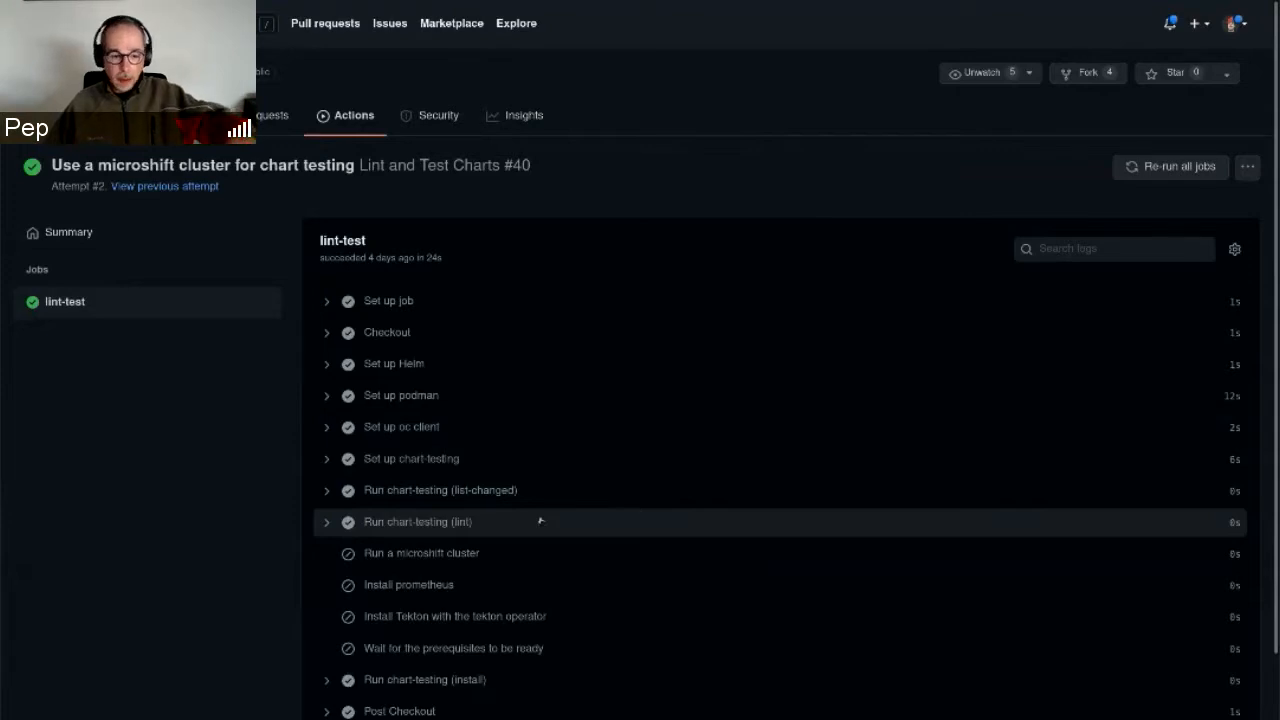
mouse_move(568, 538)
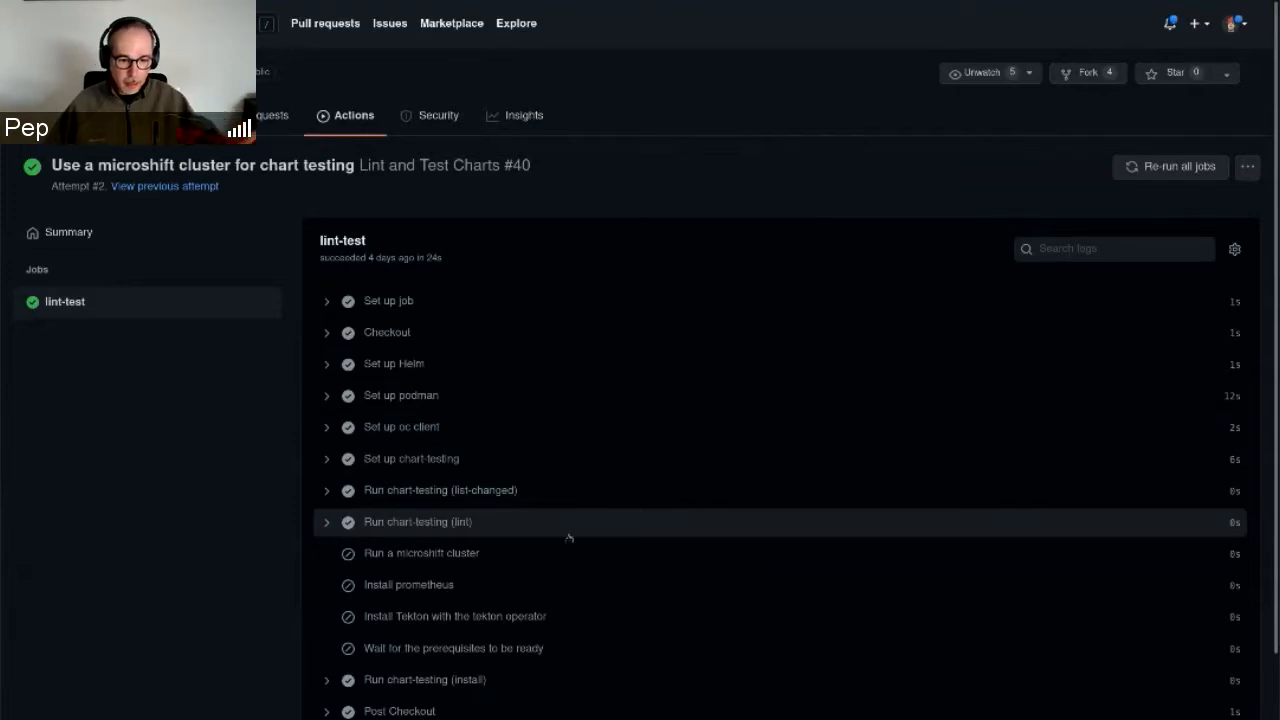
mouse_move(553, 557)
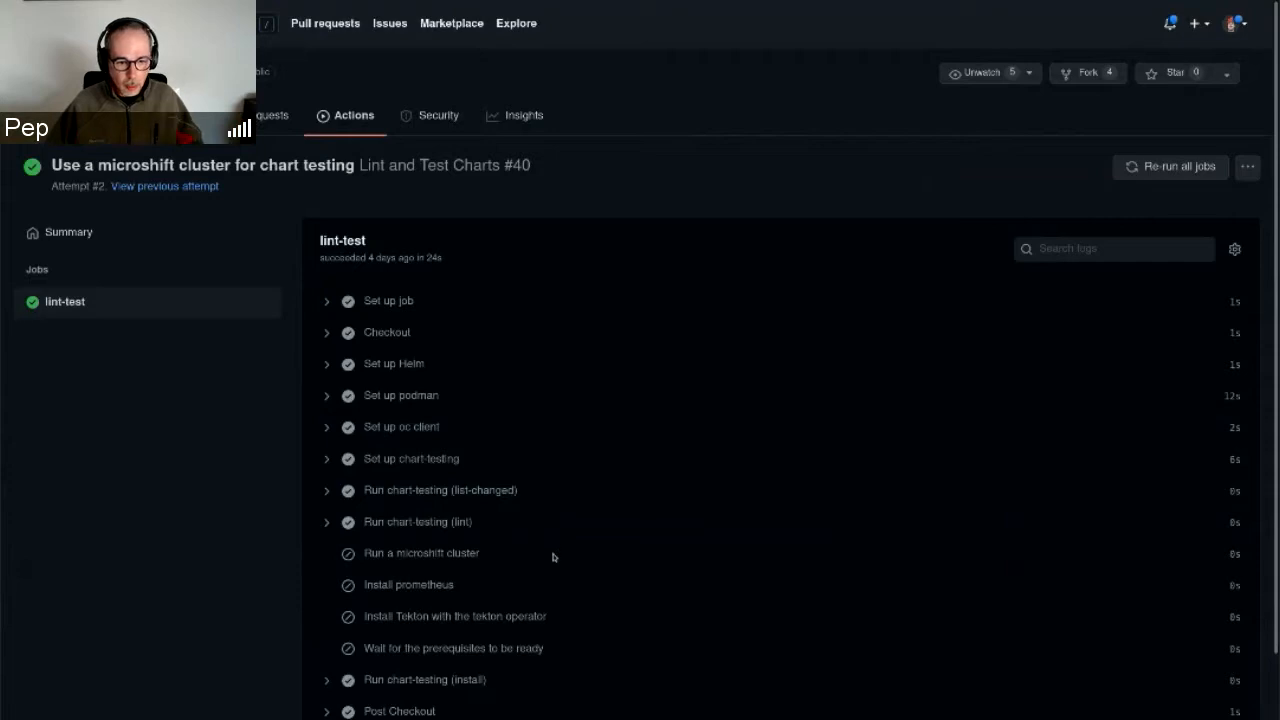
scroll(down, 3)
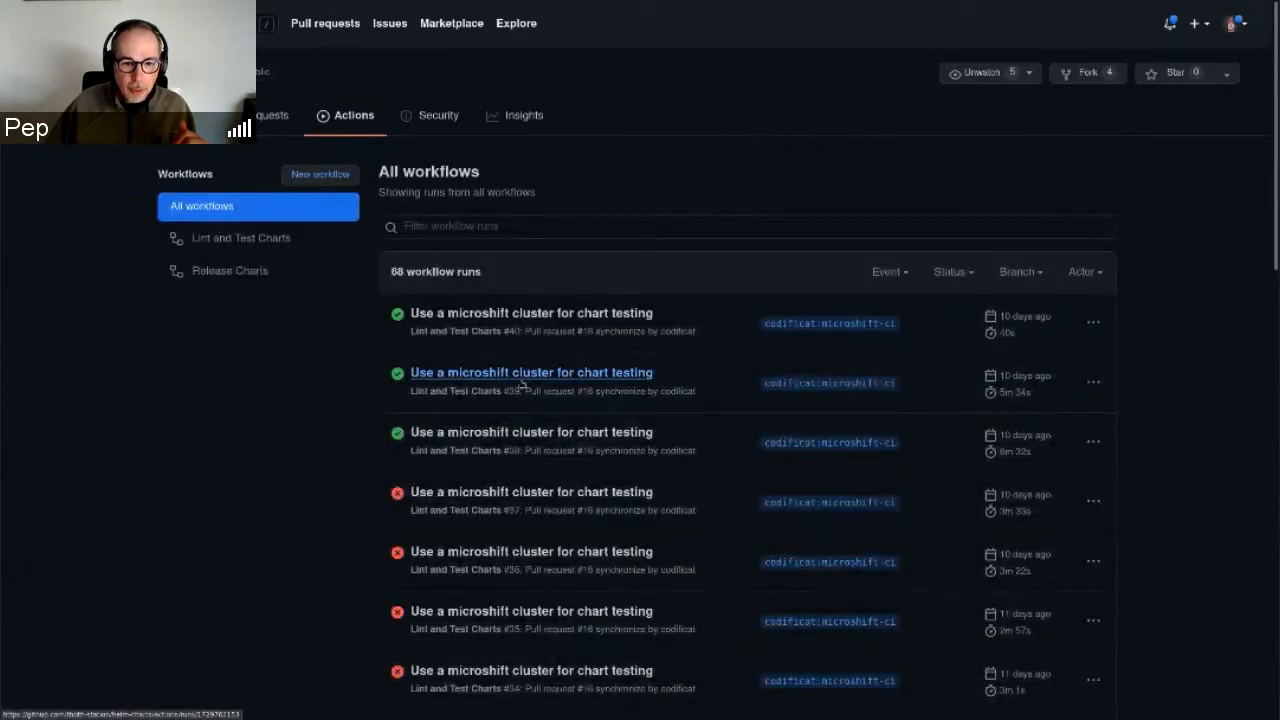
Step: Show run #39's lint-test job steps and expand the 'Run chart-testing (lint)' step
click(531, 372)
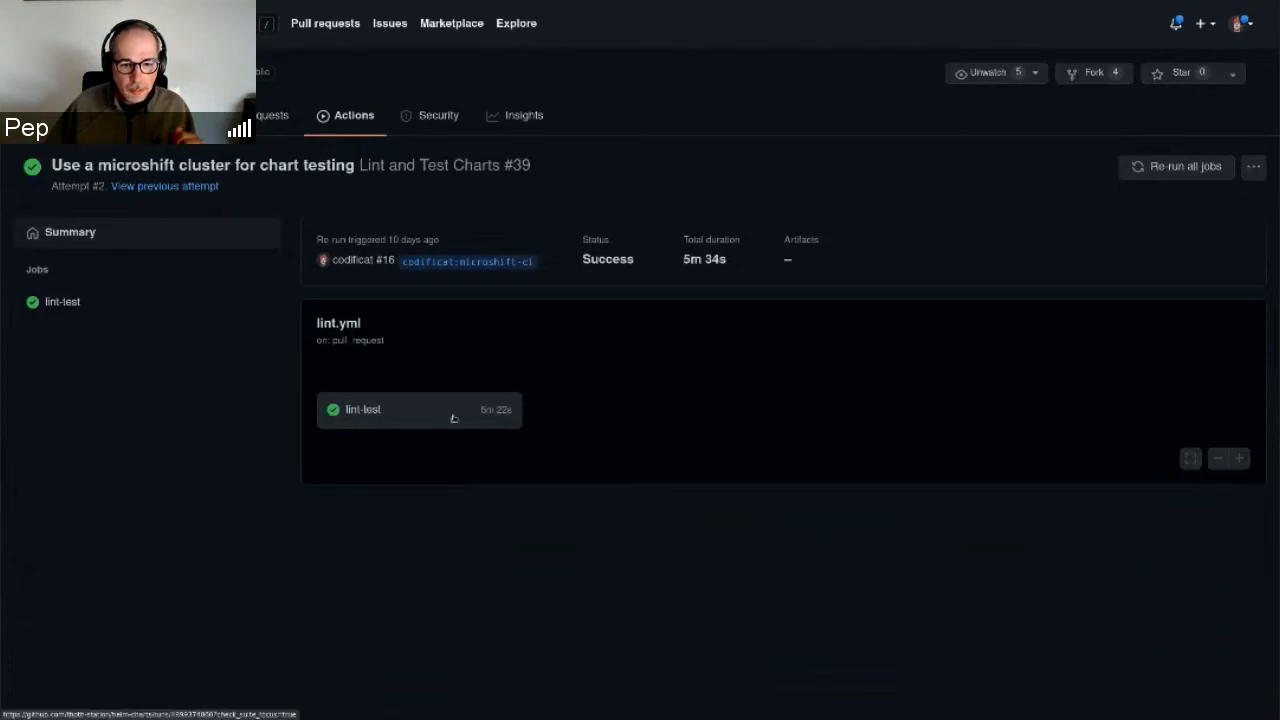
click(363, 409)
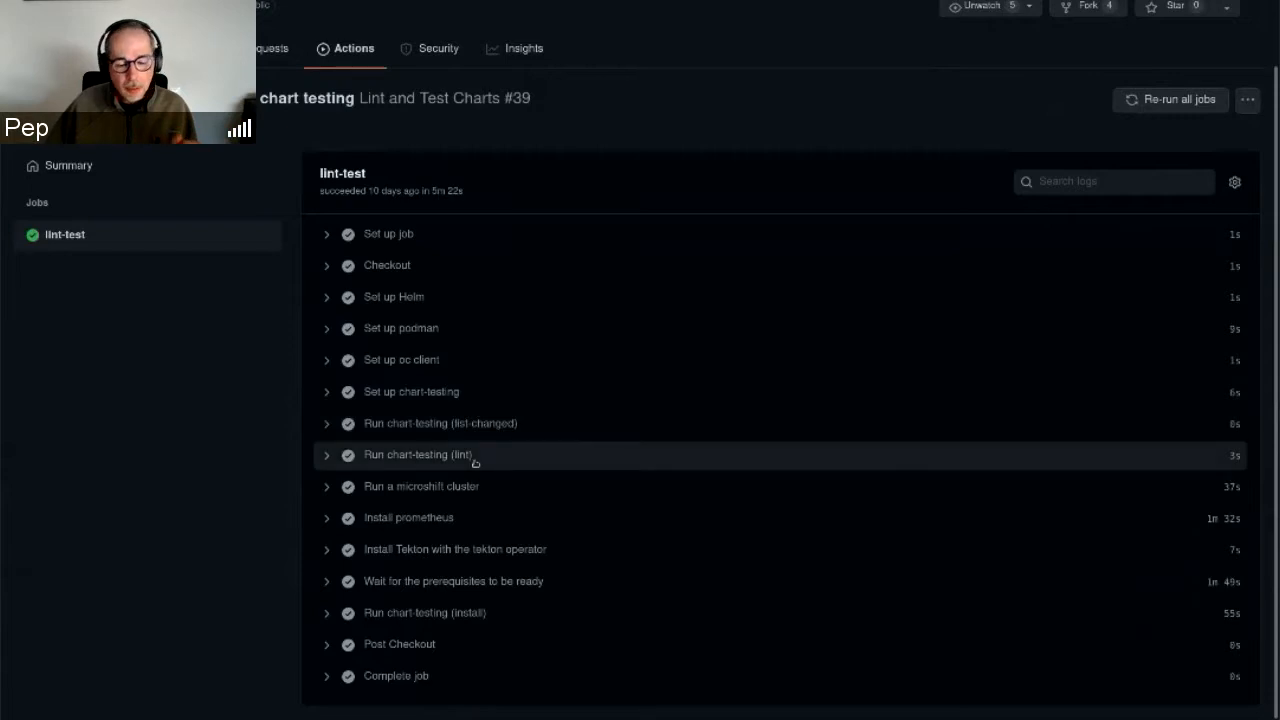
mouse_move(553, 470)
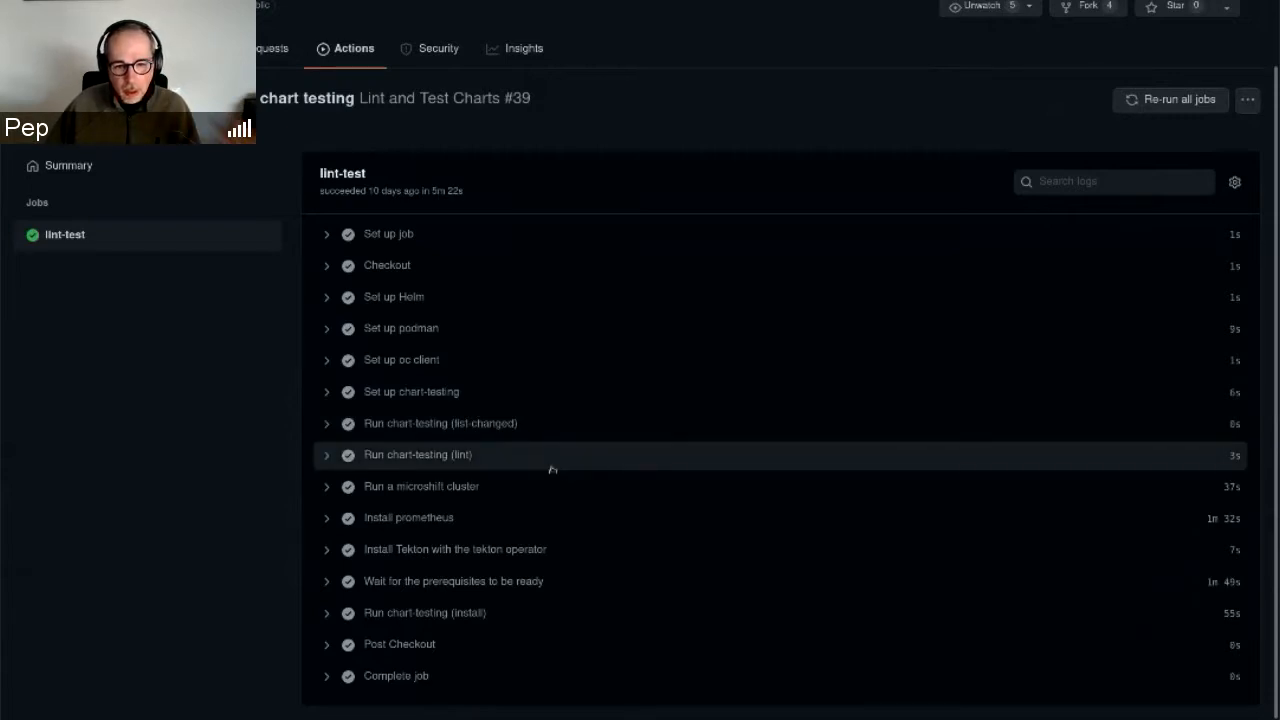
mouse_move(418, 470)
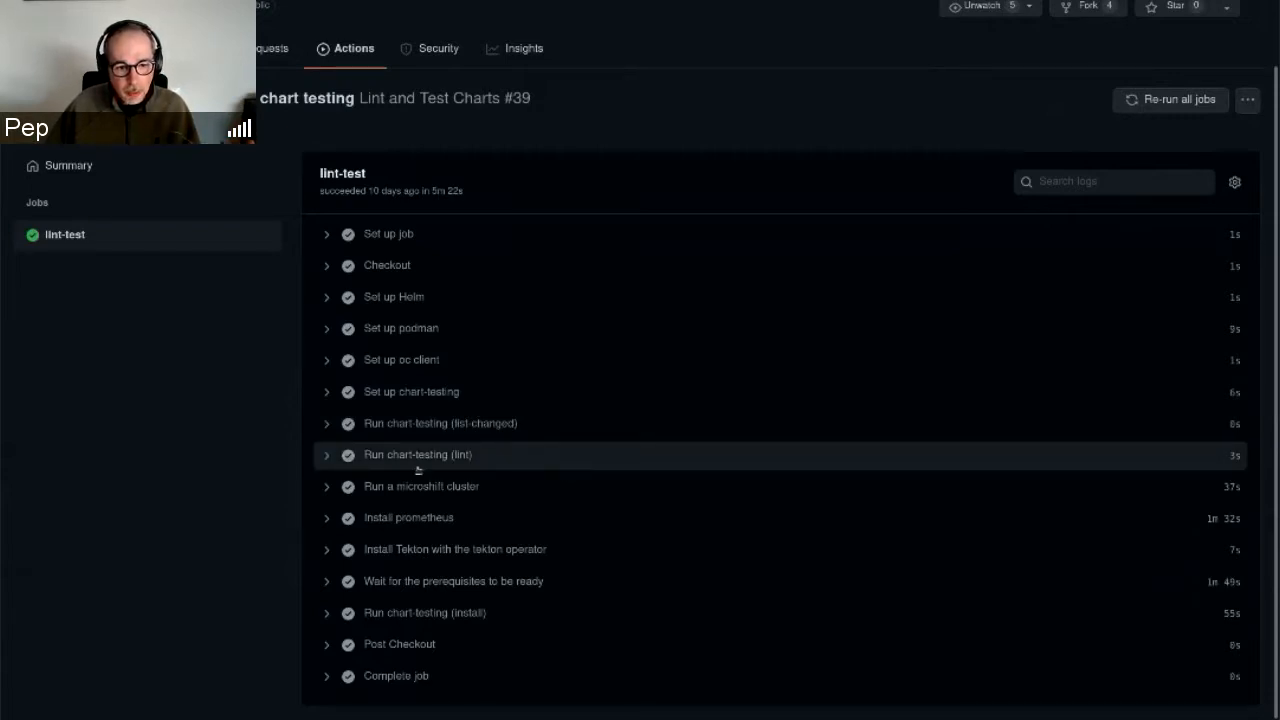
click(326, 455)
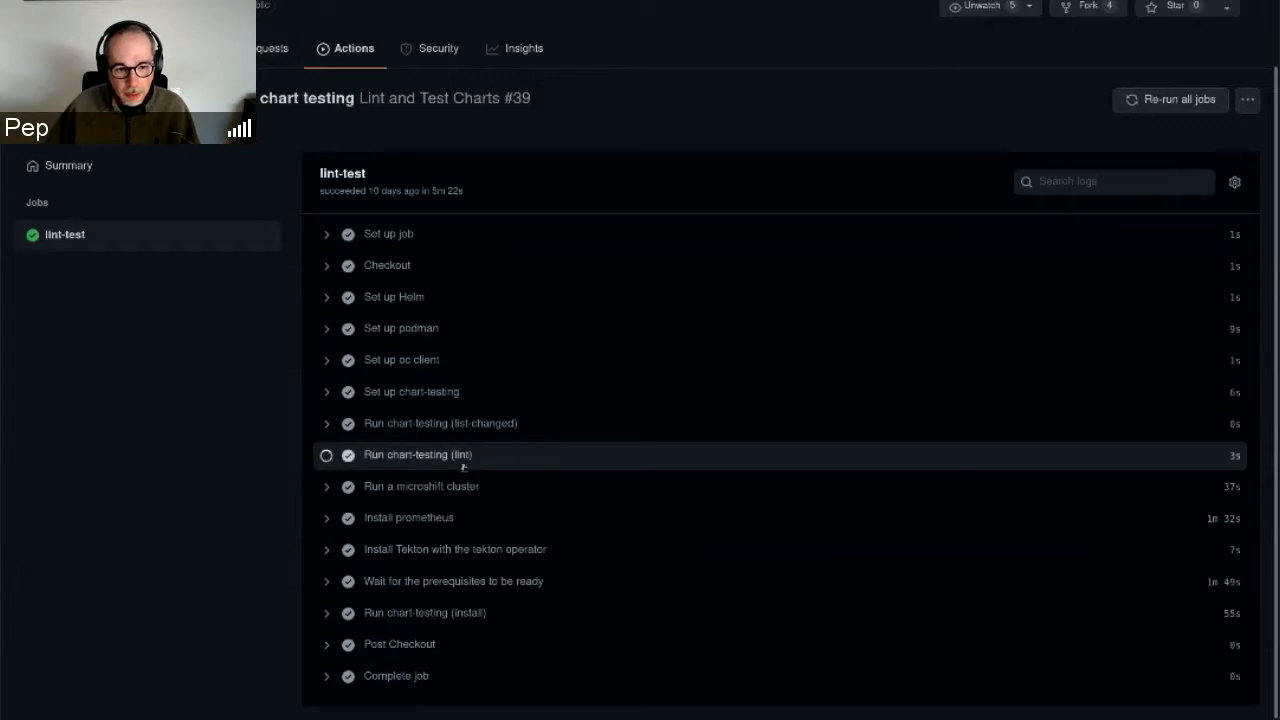
Step: Expand the 'Install Tekton with the tekton operator' log and read its created resources
click(417, 455)
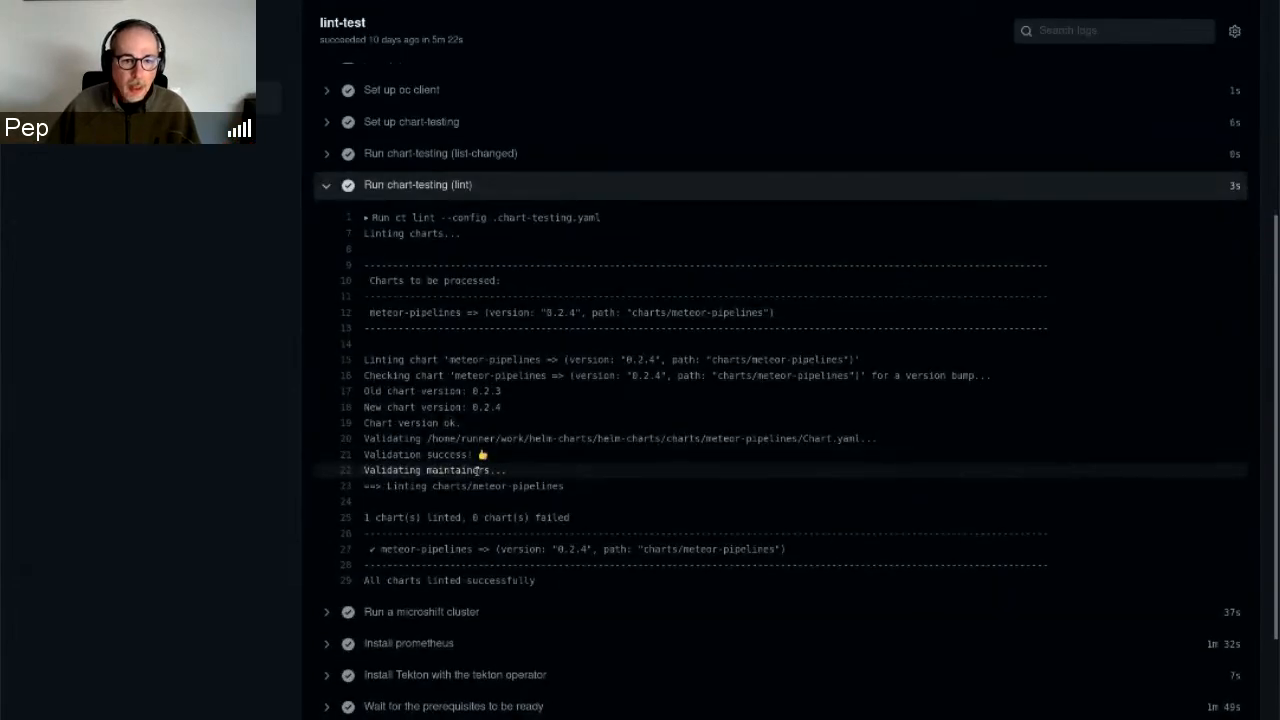
scroll(down, 3)
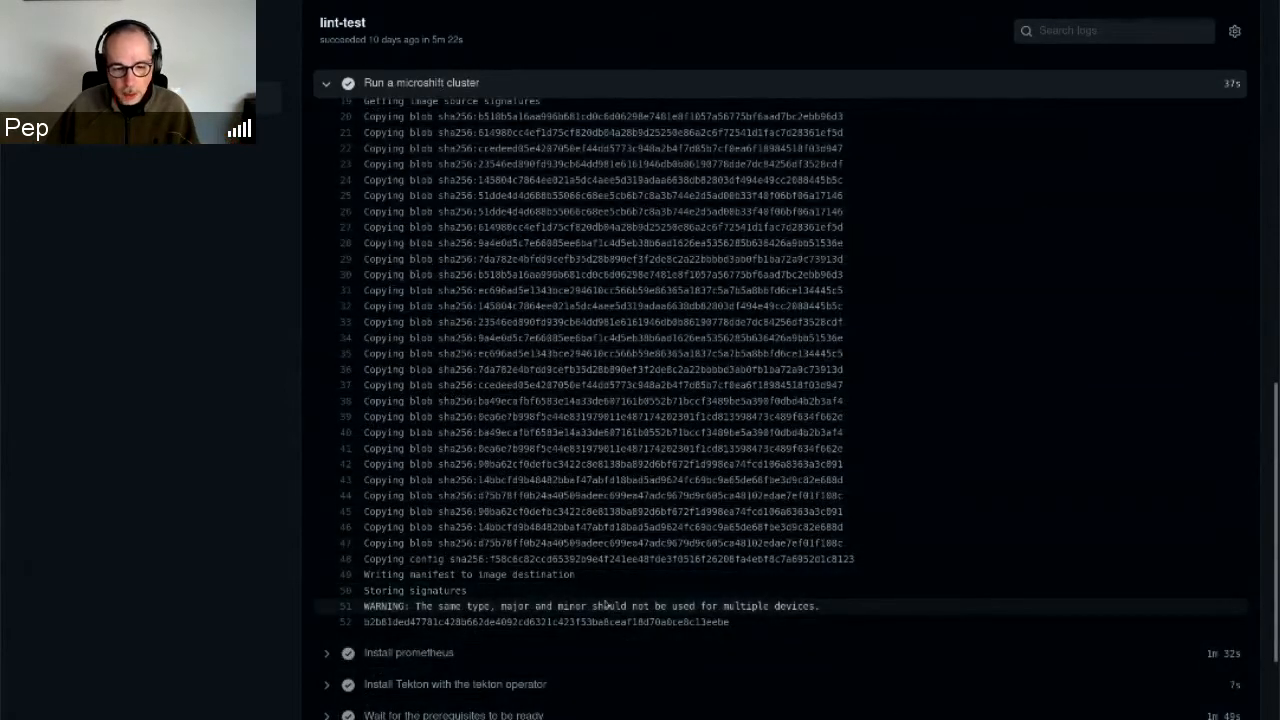
scroll(down, 3)
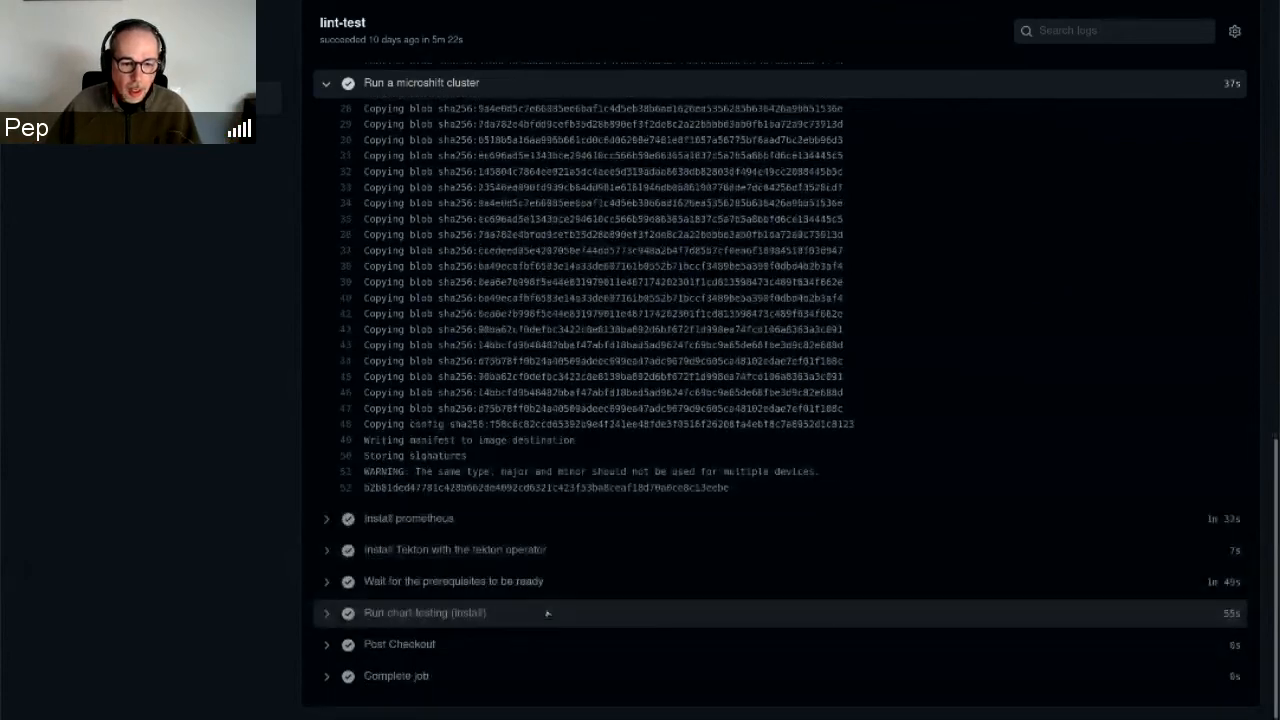
mouse_move(428, 518)
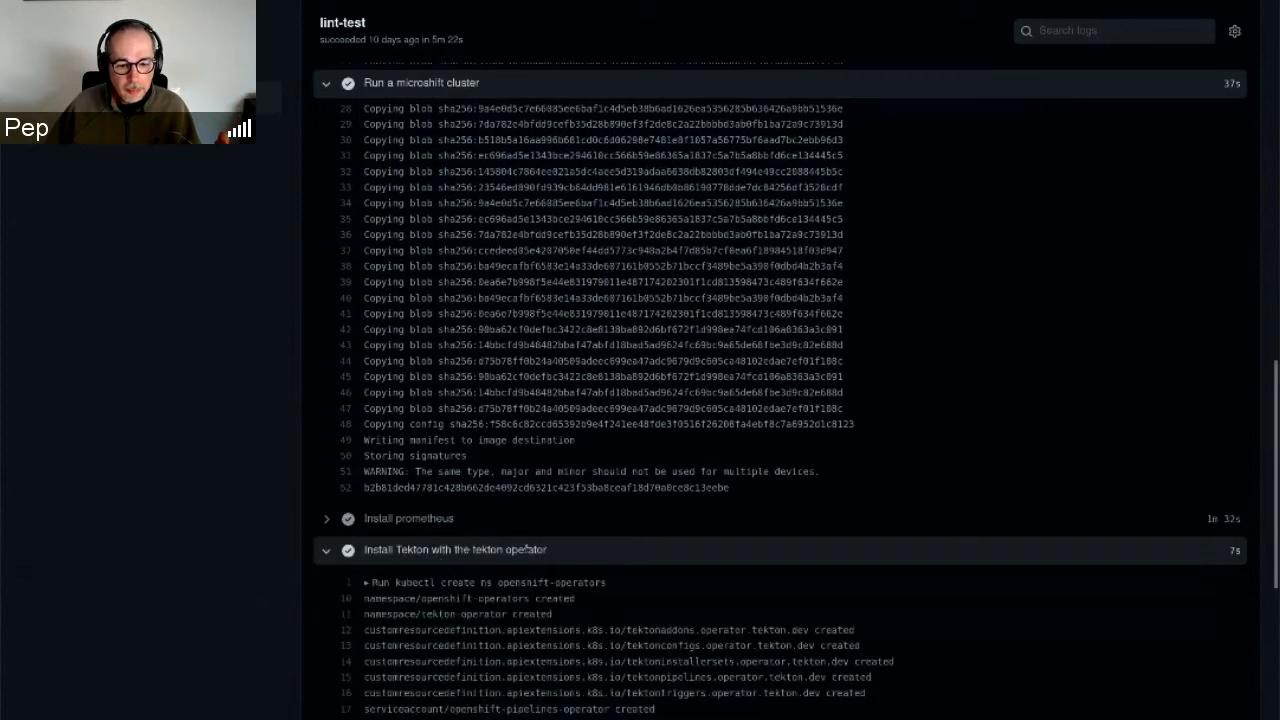
scroll(down, 3)
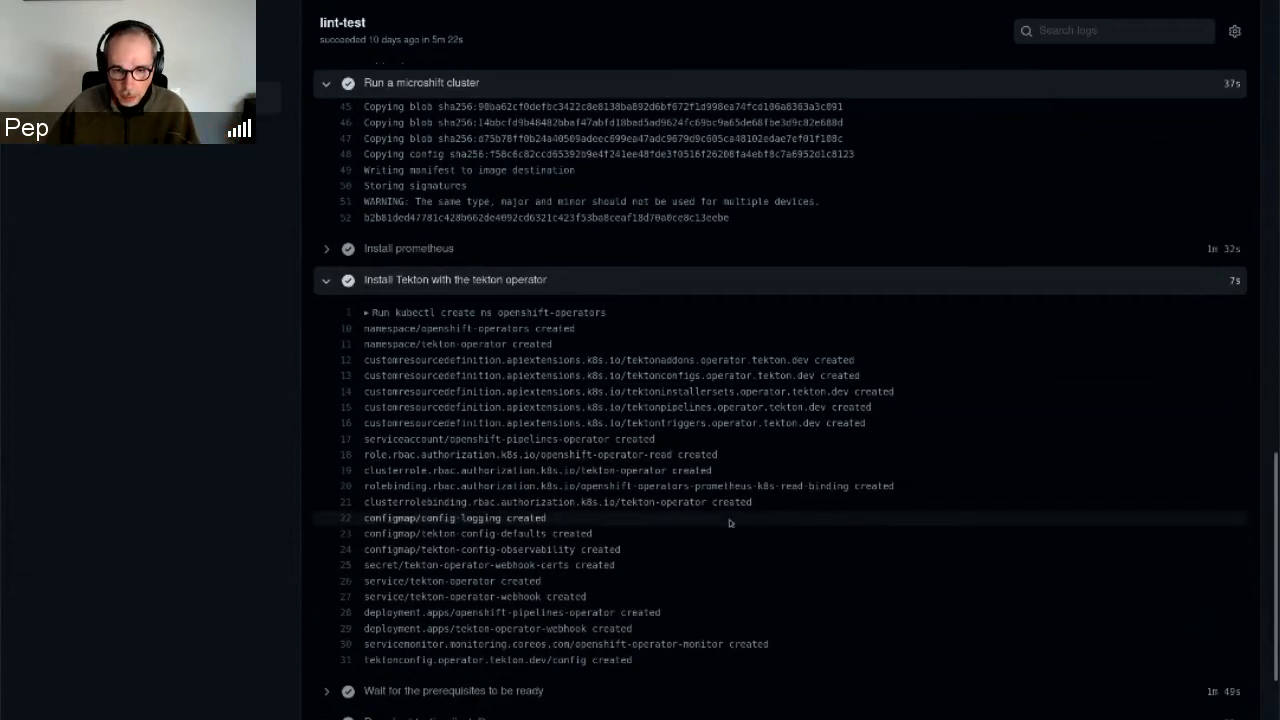
mouse_move(714, 536)
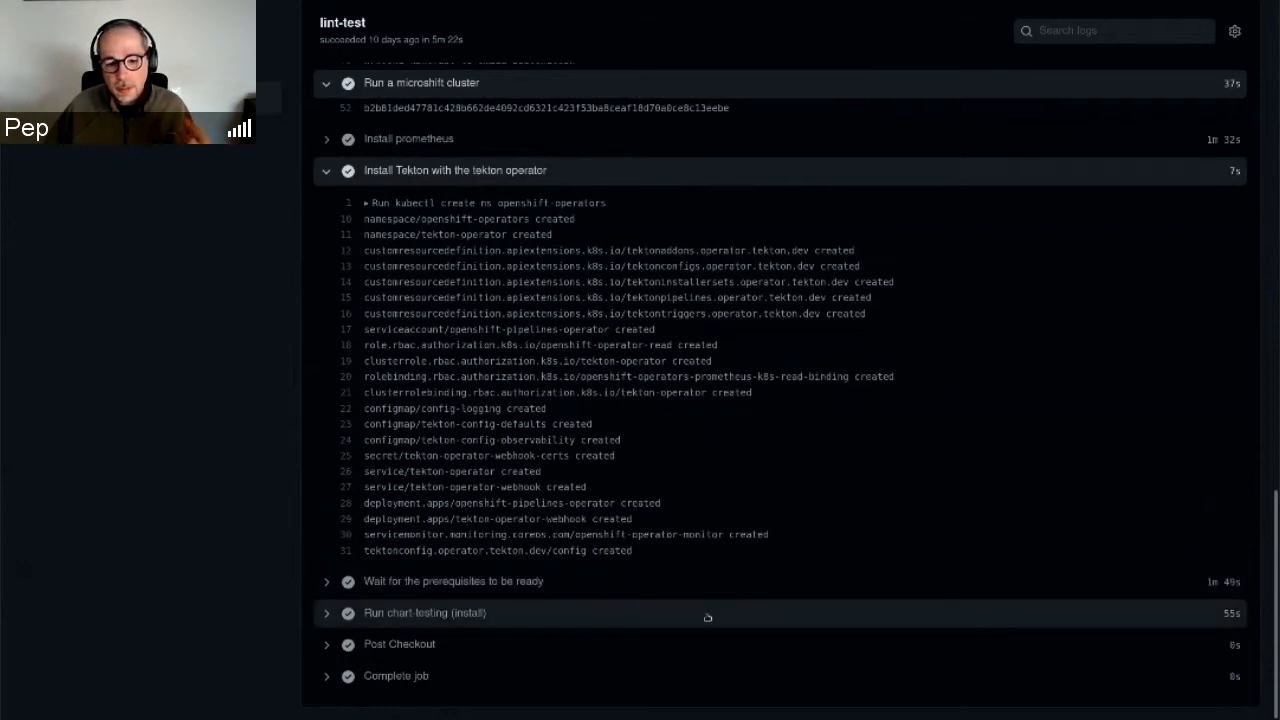
mouse_move(712, 652)
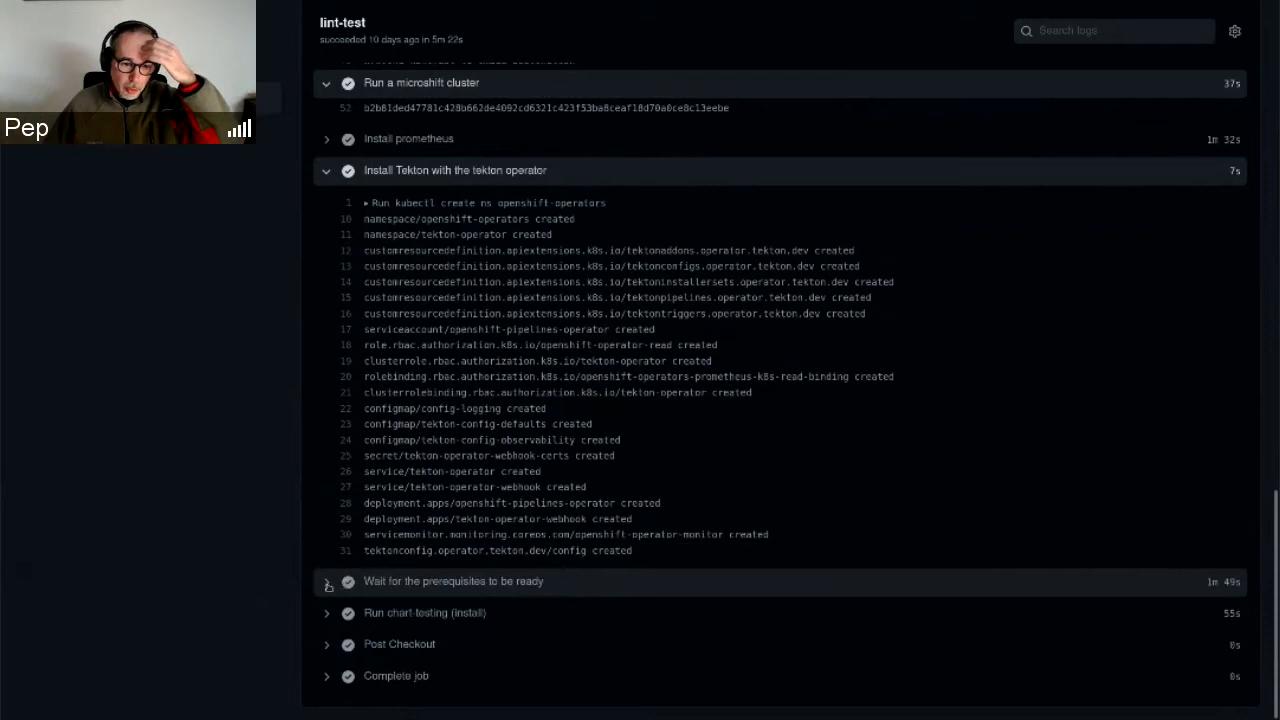
Step: Expand the 'Wait for the prerequisites to be ready' log showing NotFound retries until openshift-pipelines is active
click(327, 581)
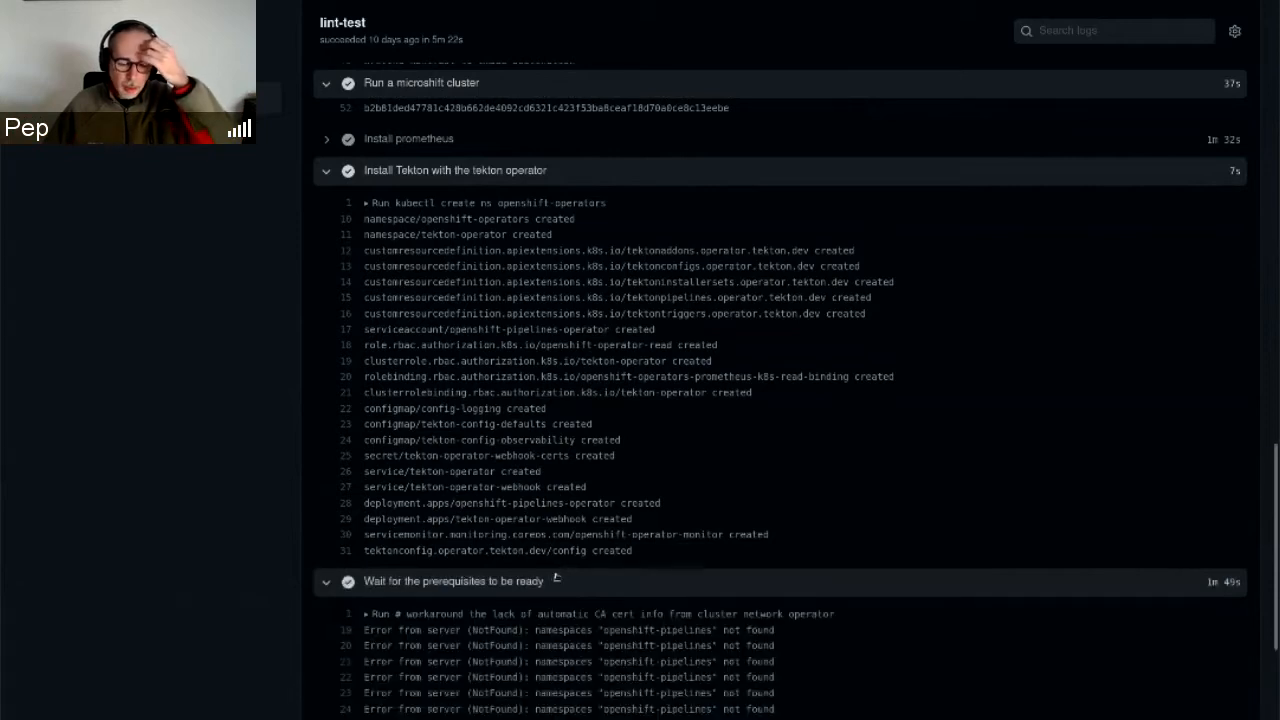
scroll(down, 3)
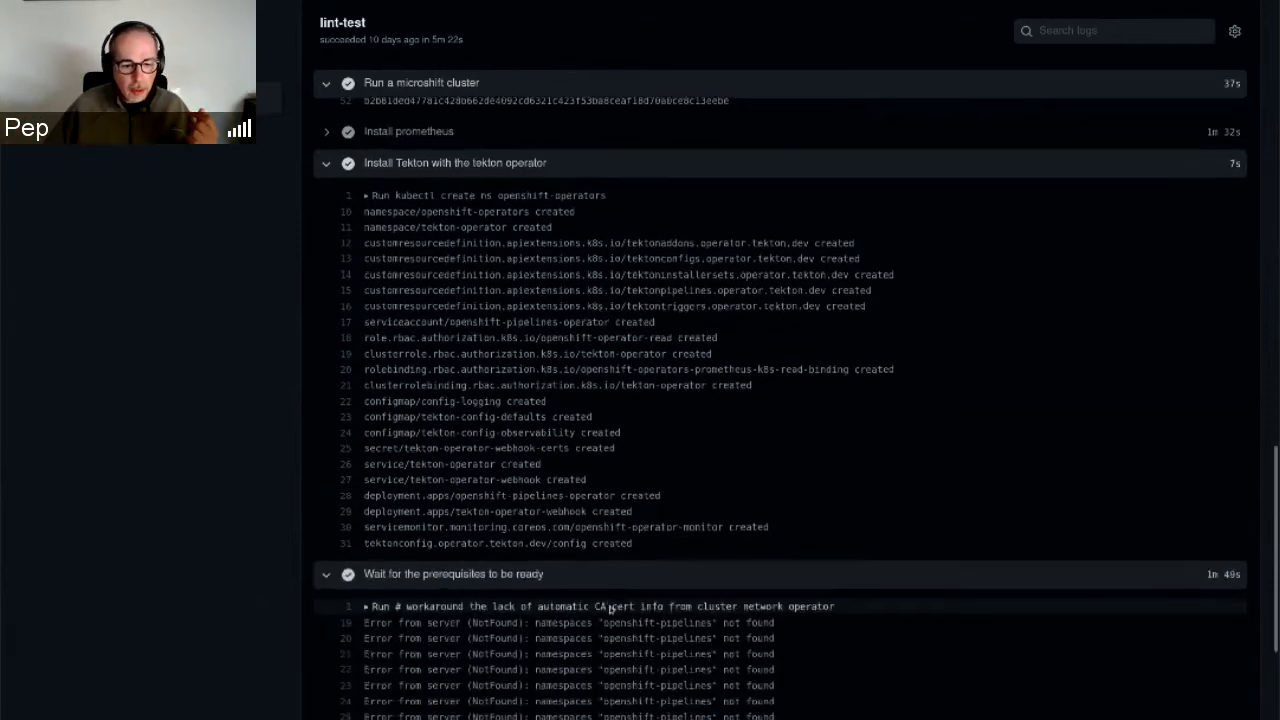
scroll(down, 3)
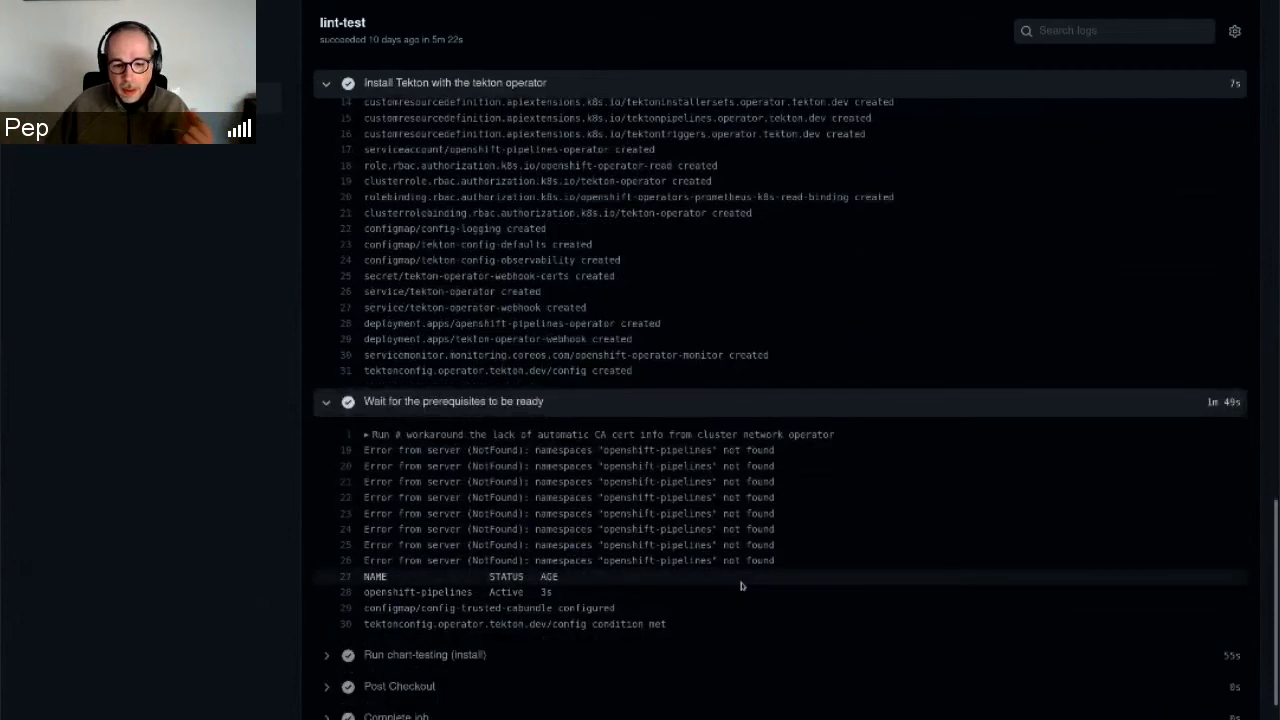
mouse_move(737, 586)
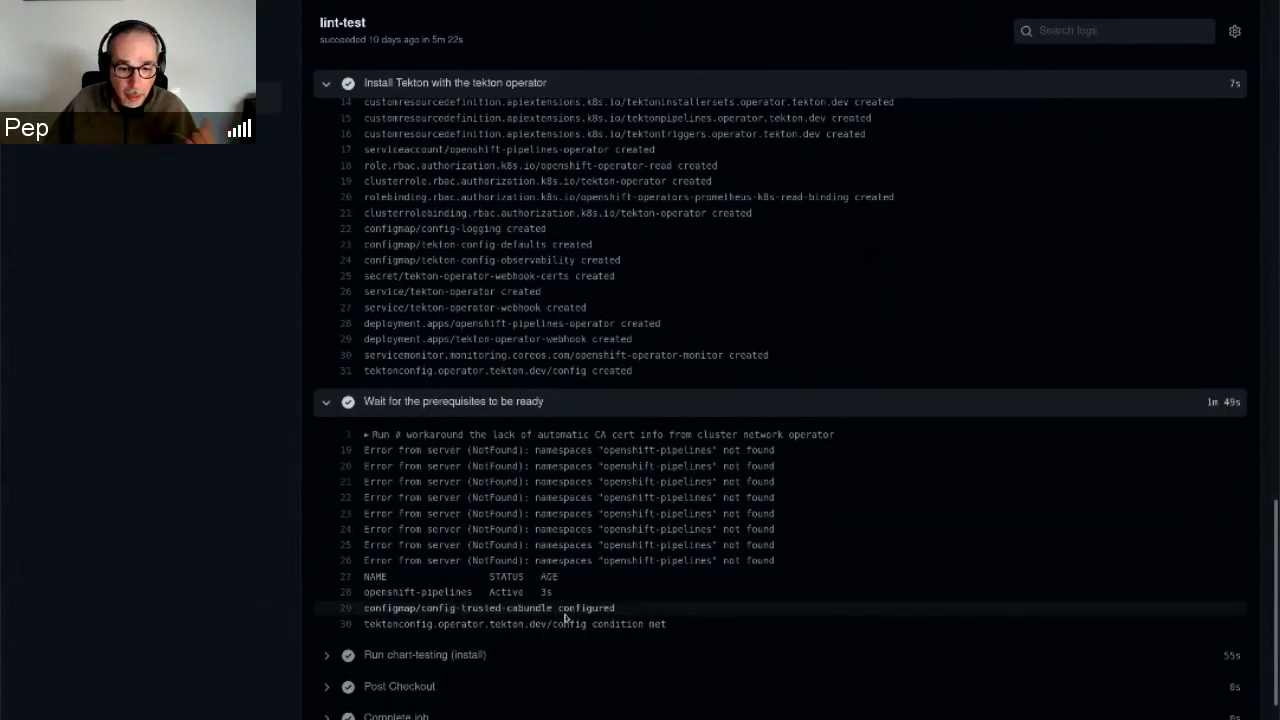
scroll(down, 3)
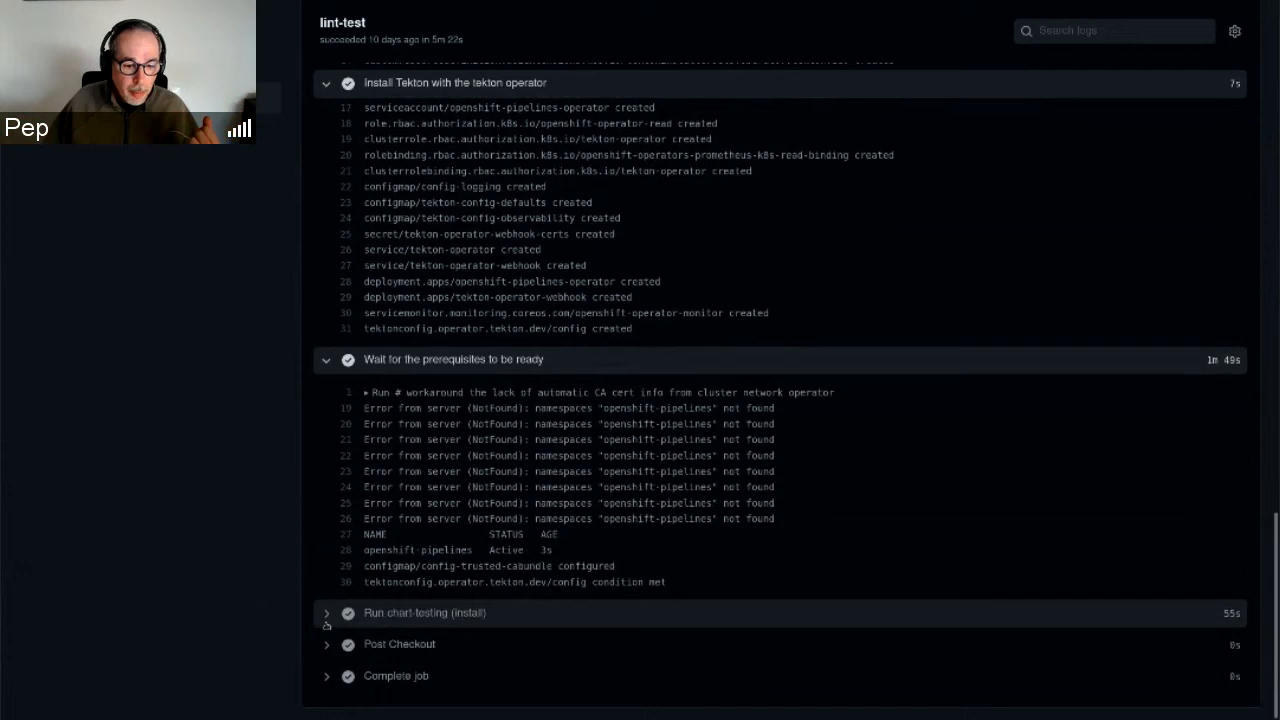
Step: Expand the 'Run chart-testing (install)' log and review the meteor-pipelines chart deployment and pod events
click(326, 613)
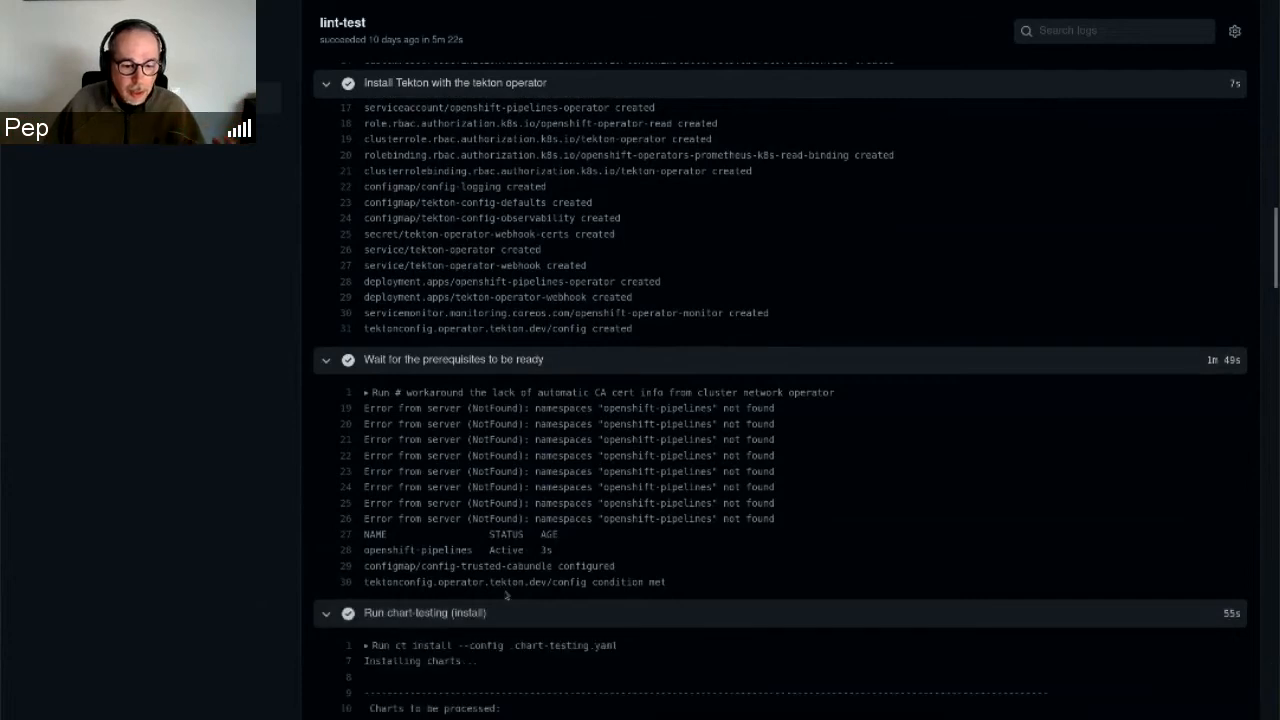
scroll(down, 3)
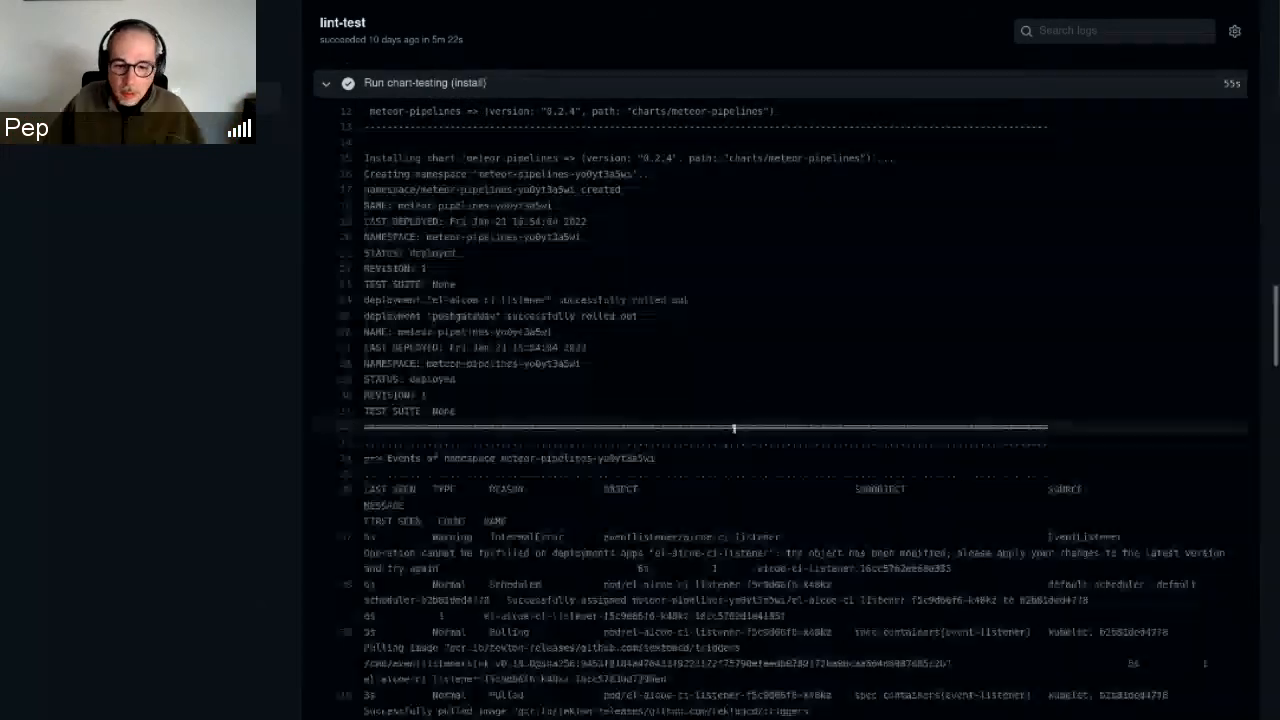
scroll(down, 3)
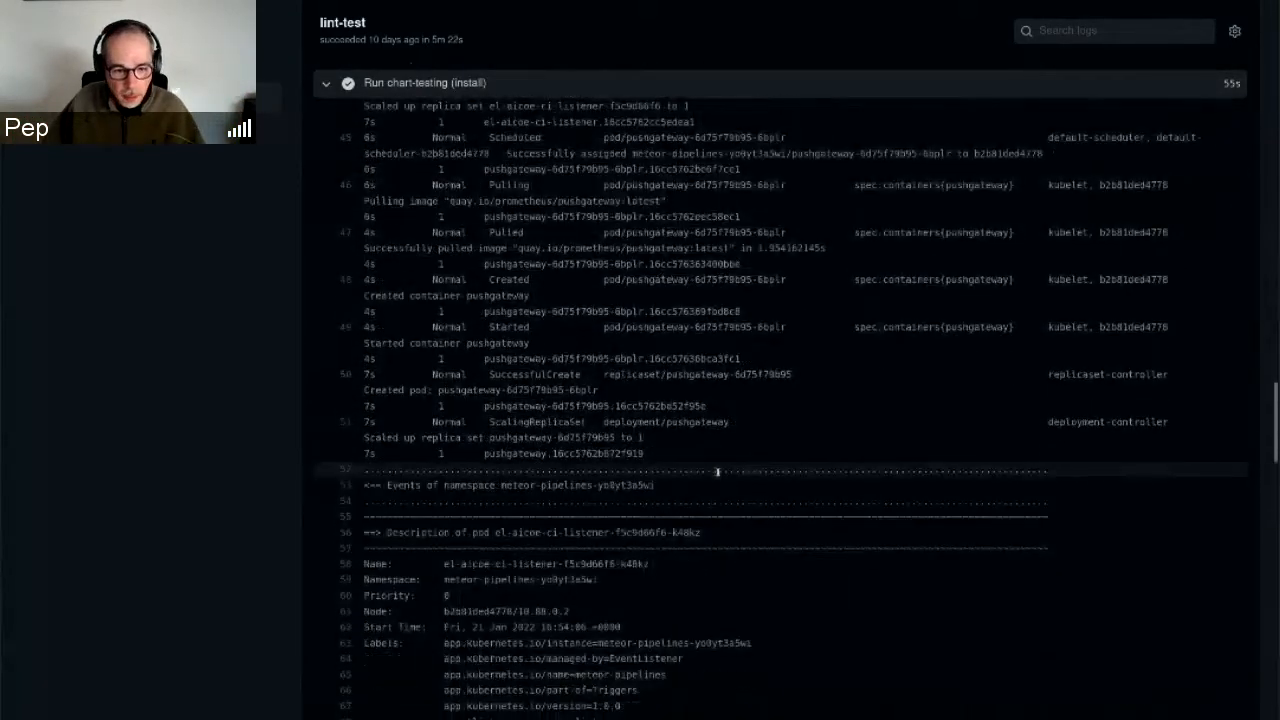
scroll(down, 3)
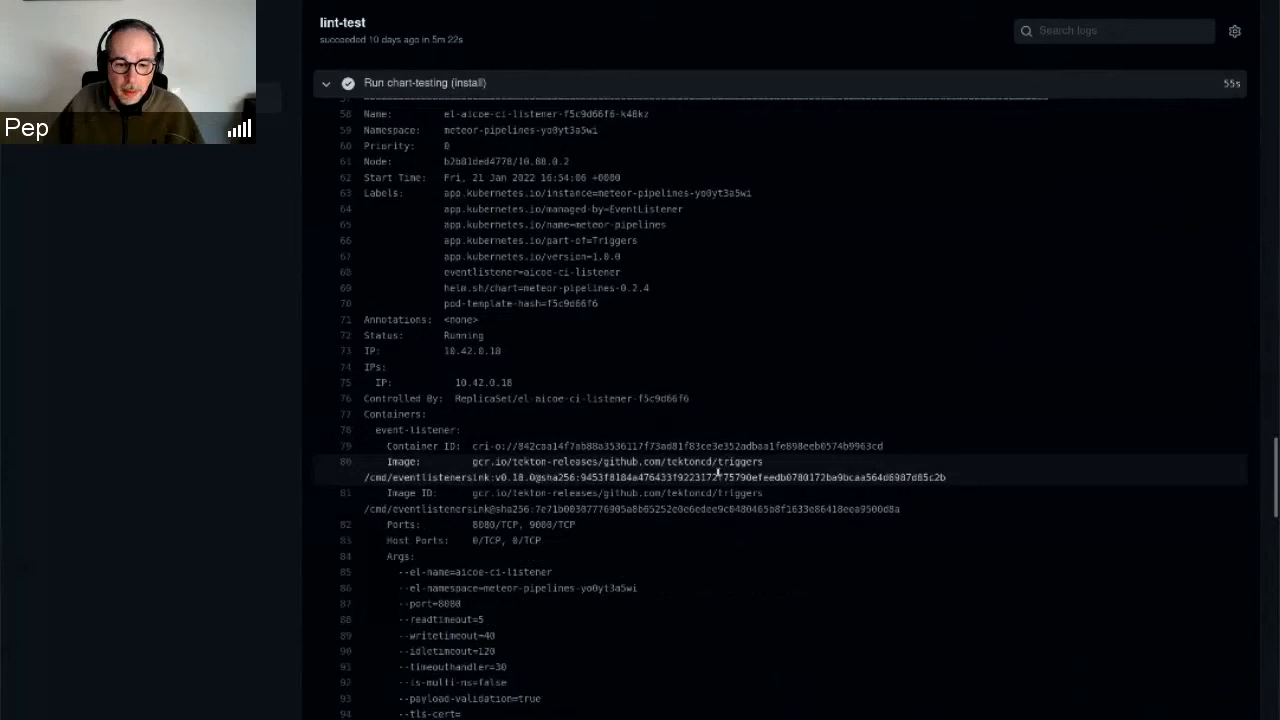
scroll(down, 3)
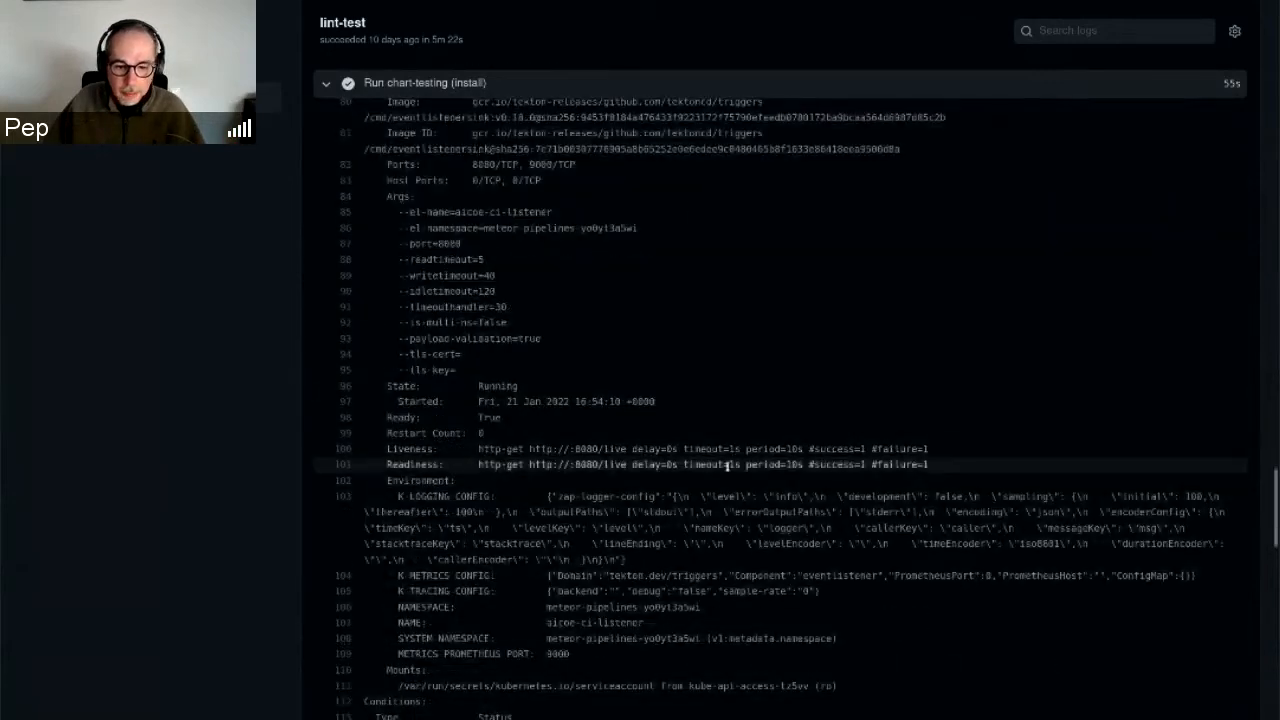
scroll(down, 3)
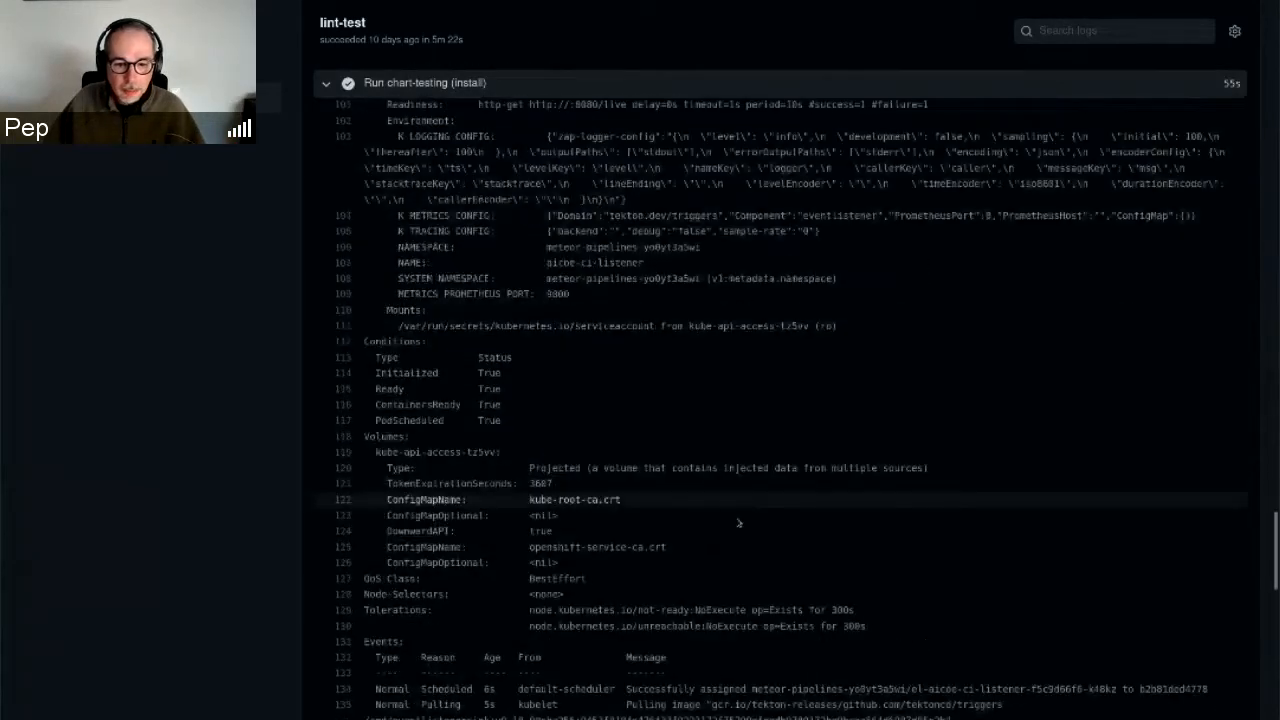
scroll(down, 3)
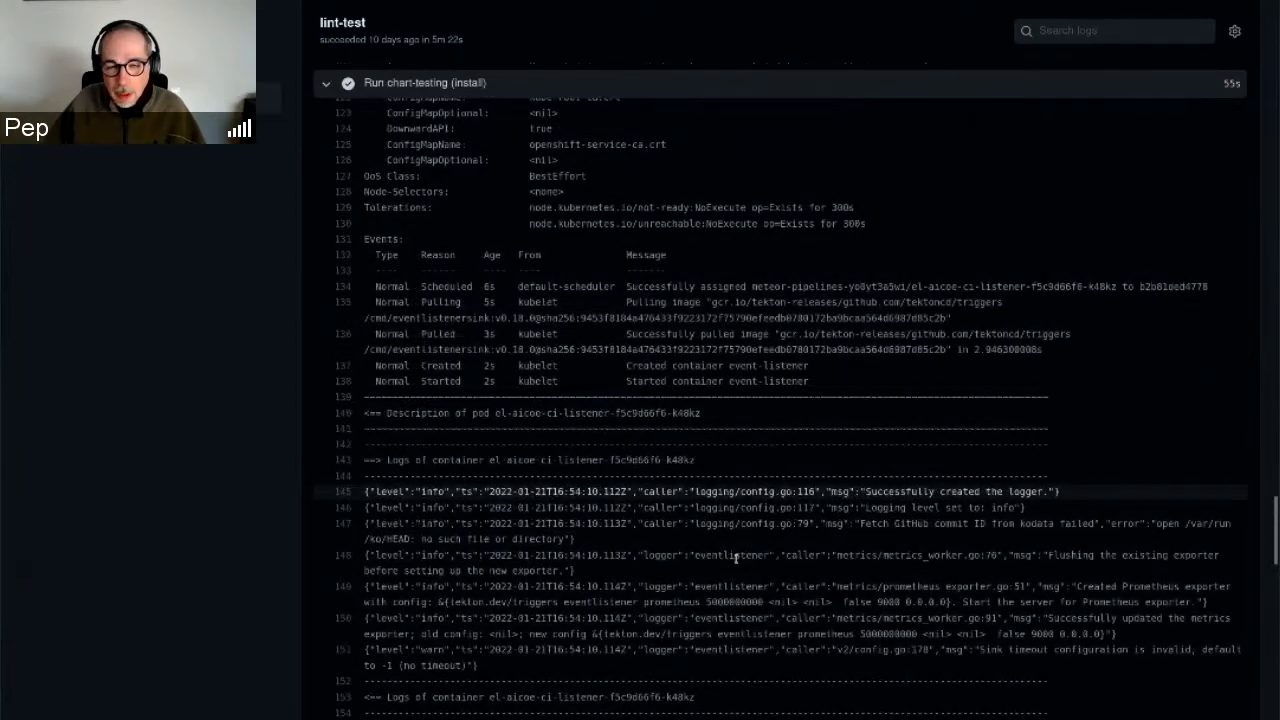
scroll(down, 3)
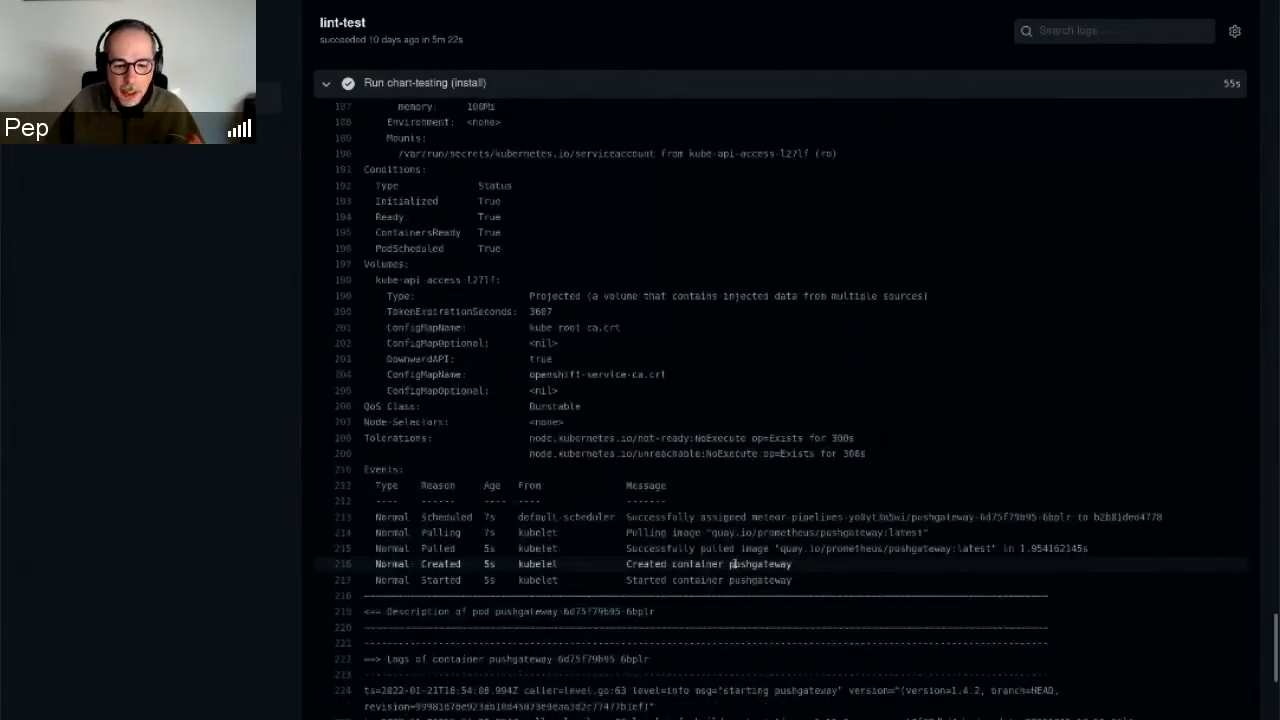
scroll(down, 3)
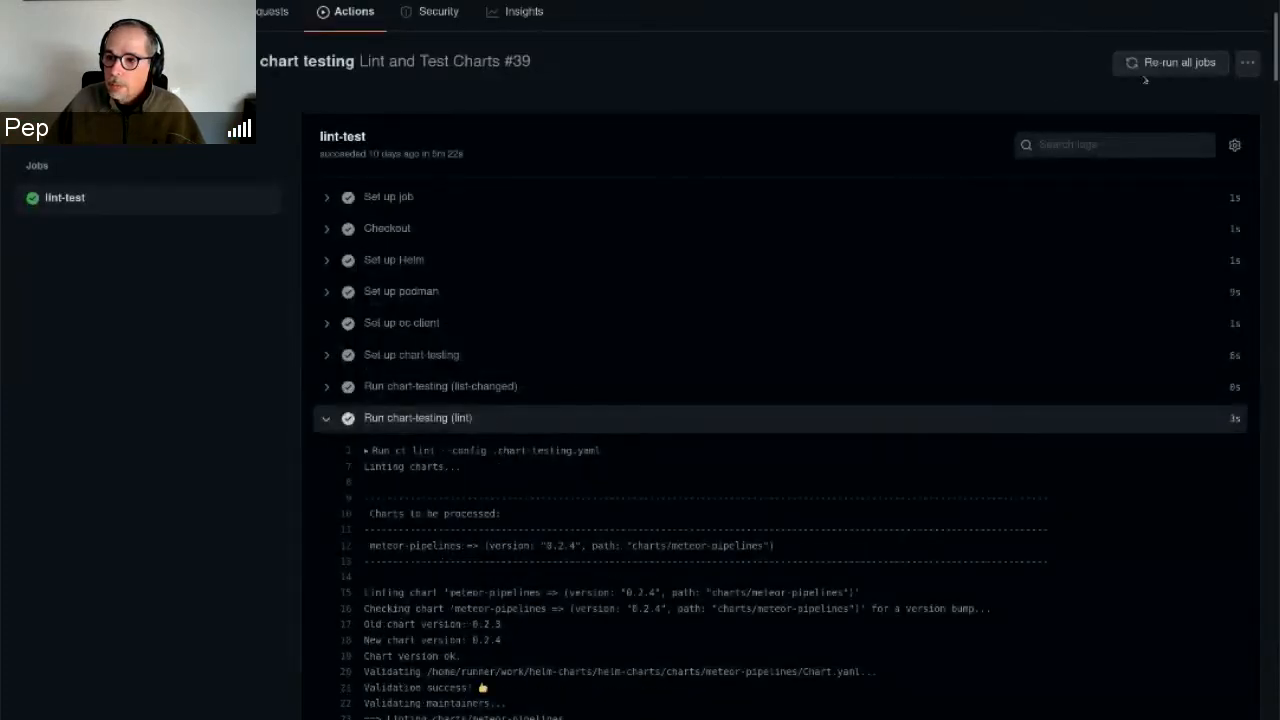
Step: Display run #39's workflow file via 'View workflow file' and review the lint-test step definitions
click(1247, 62)
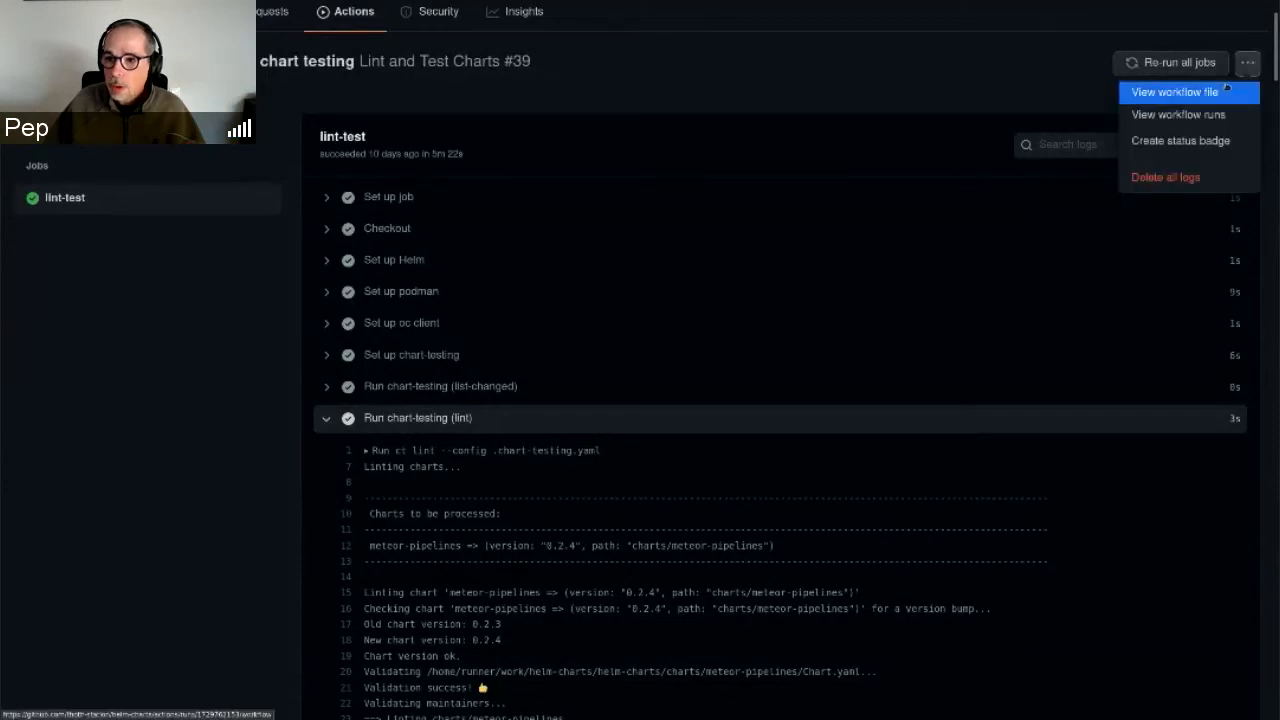
click(1172, 92)
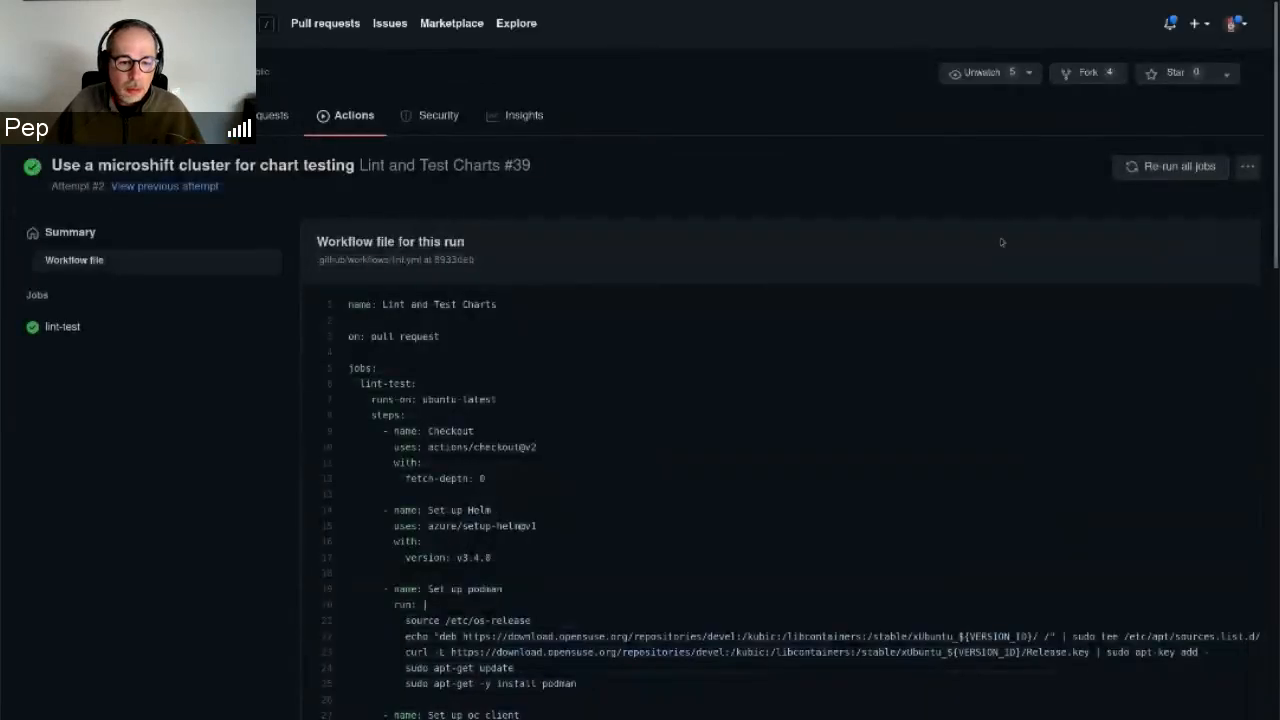
scroll(down, 3)
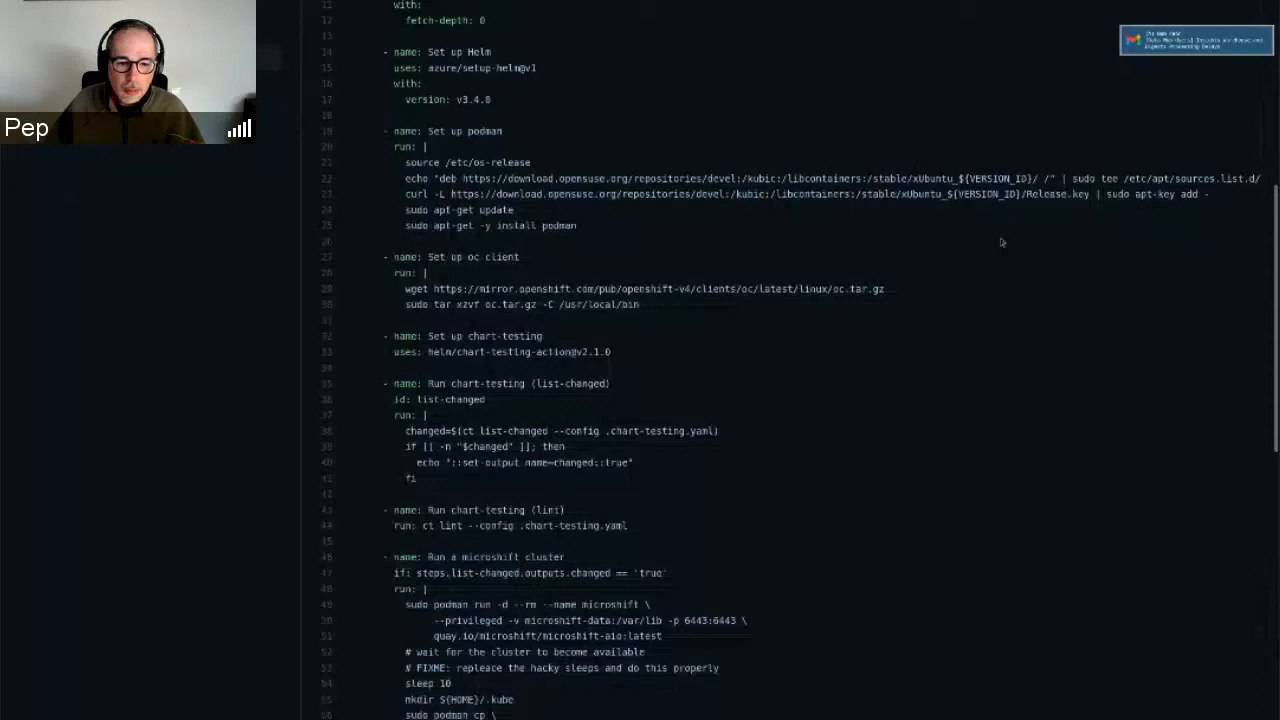
scroll(down, 3)
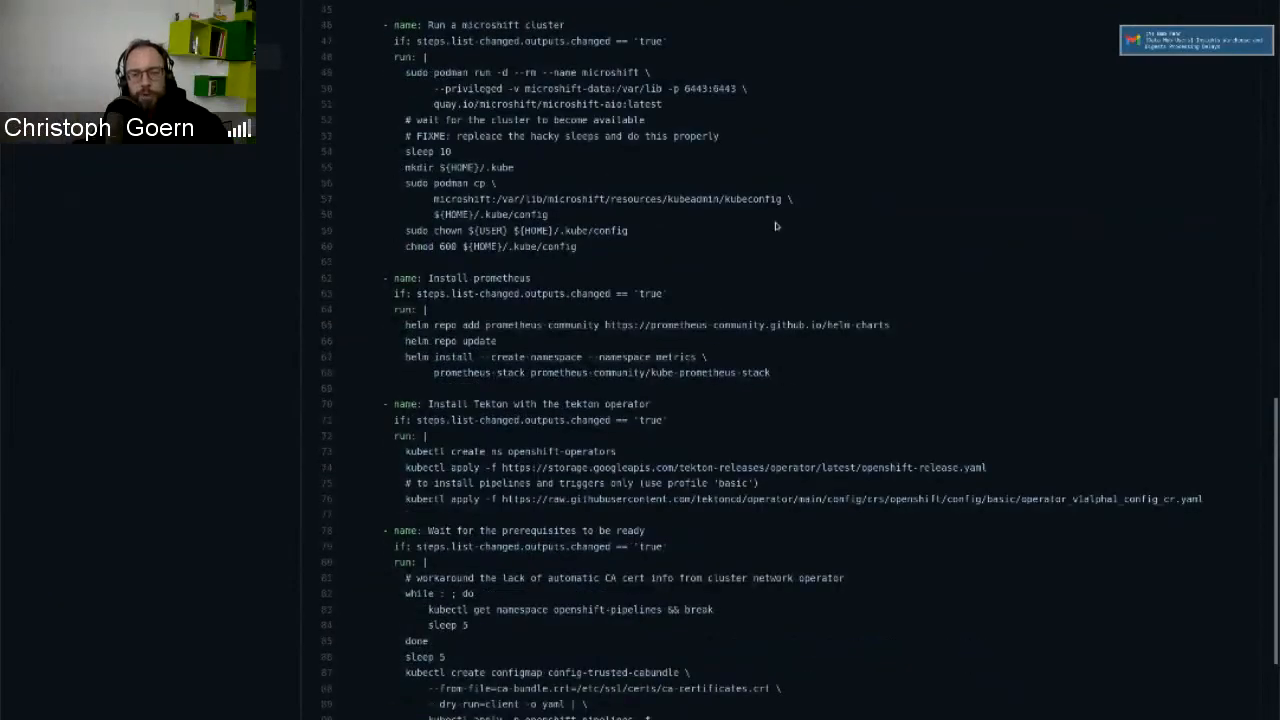
mouse_move(969, 295)
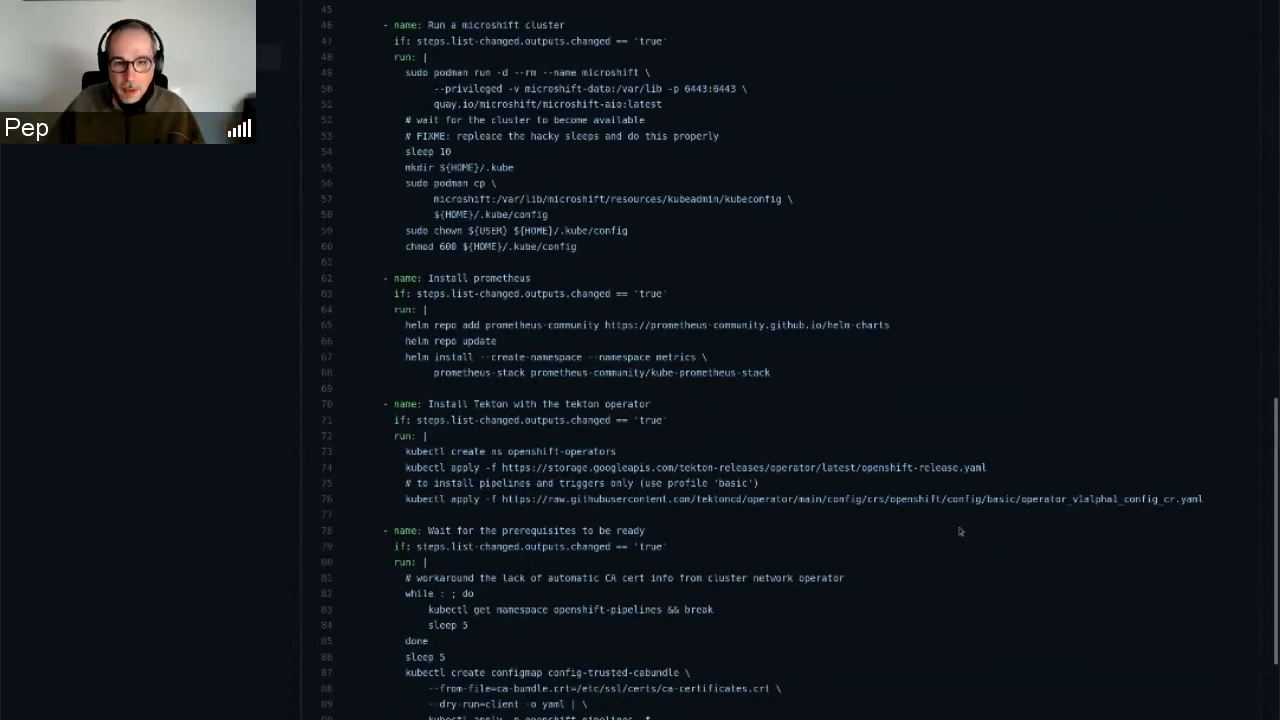
mouse_move(938, 555)
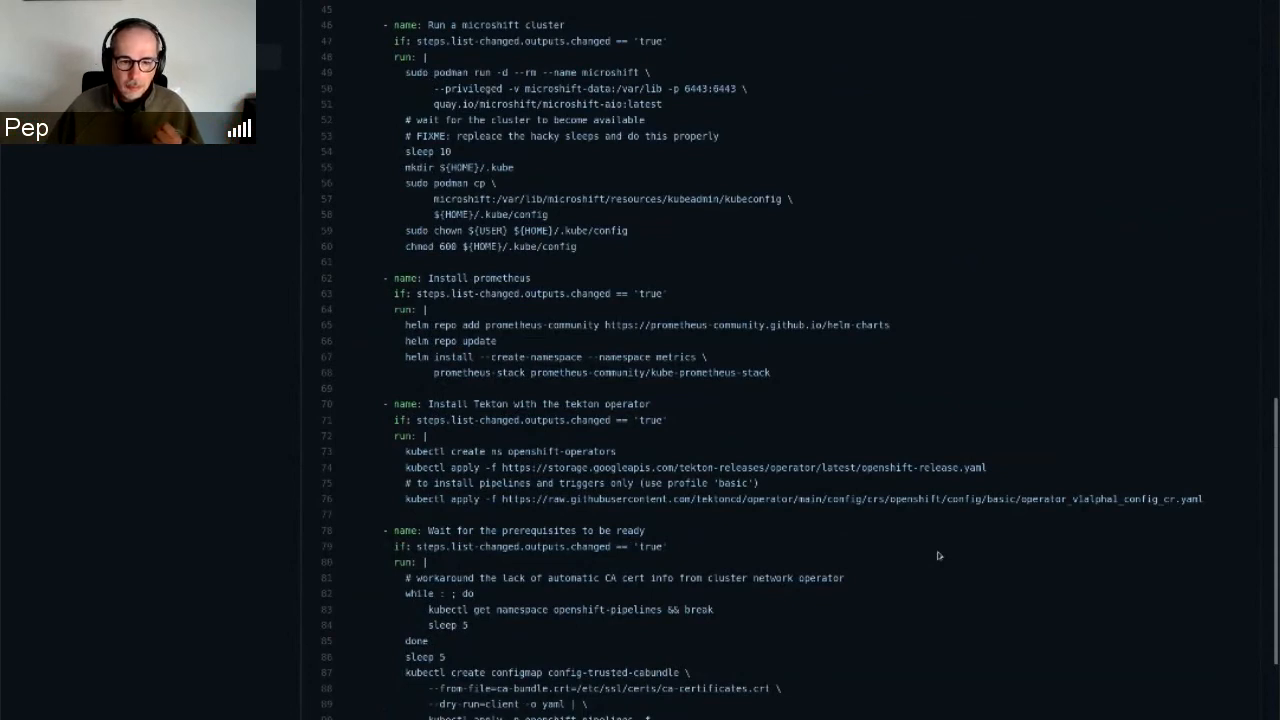
scroll(down, 3)
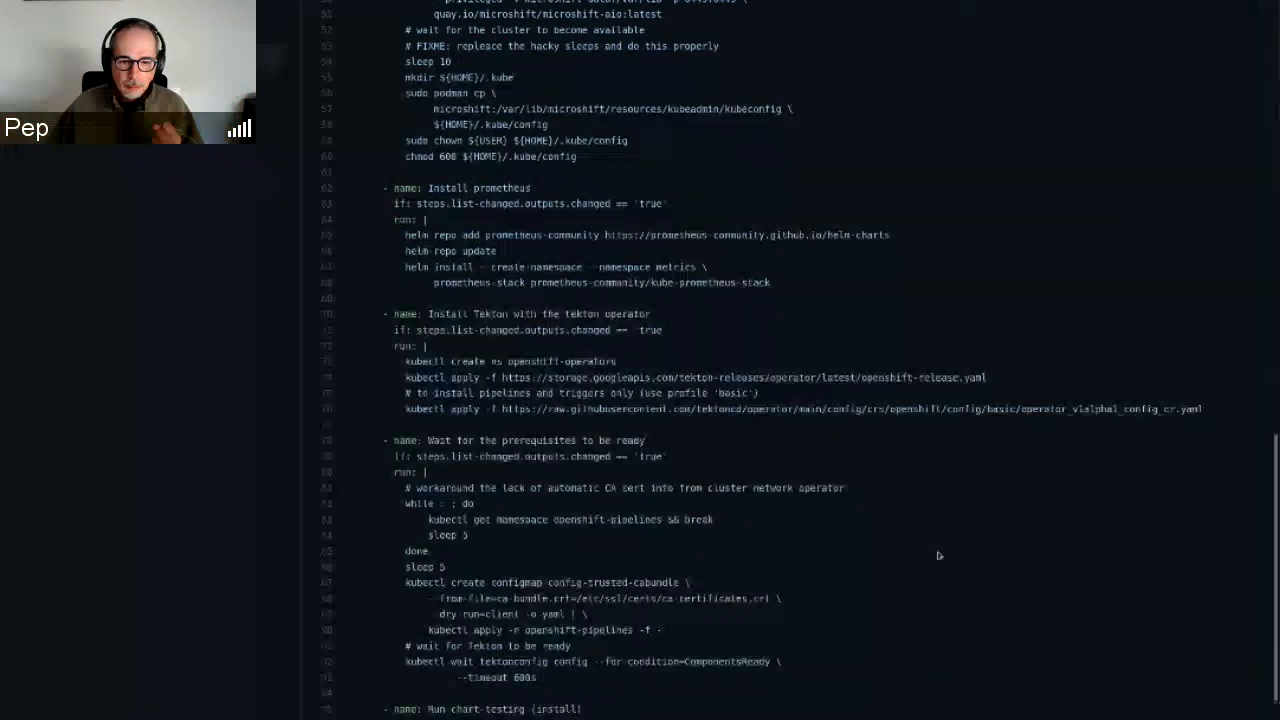
scroll(down, 3)
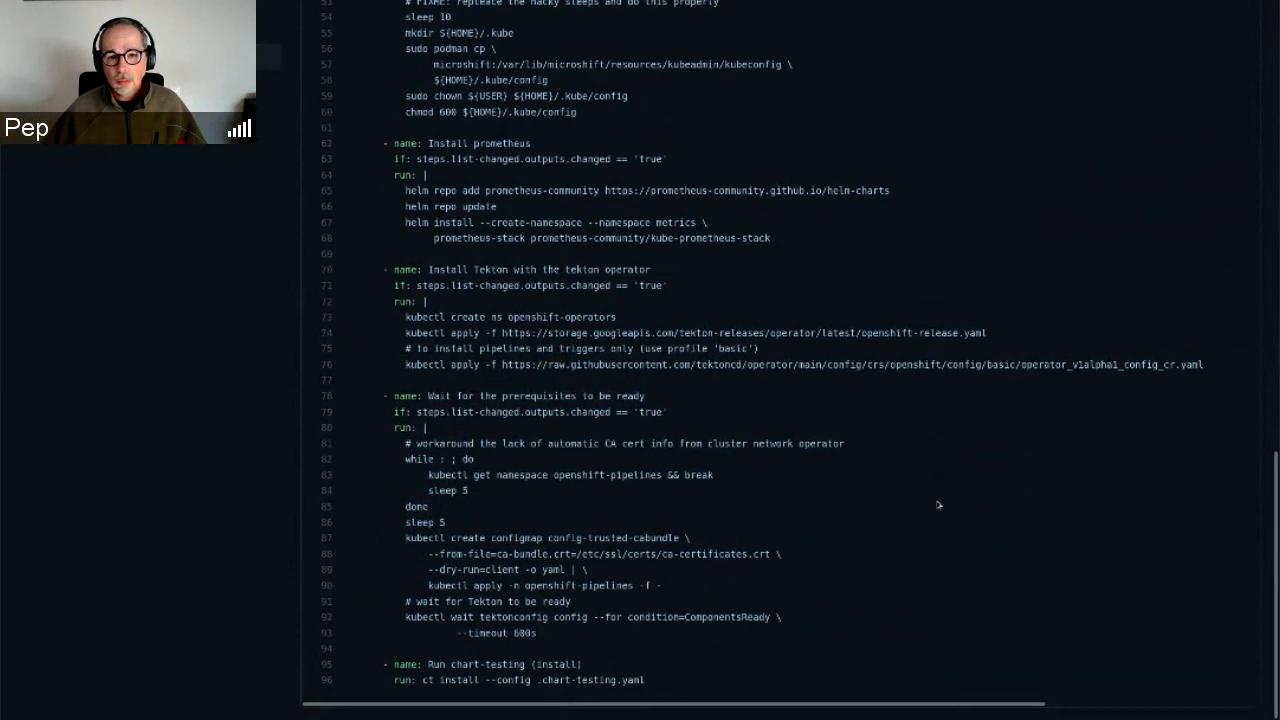
mouse_move(925, 538)
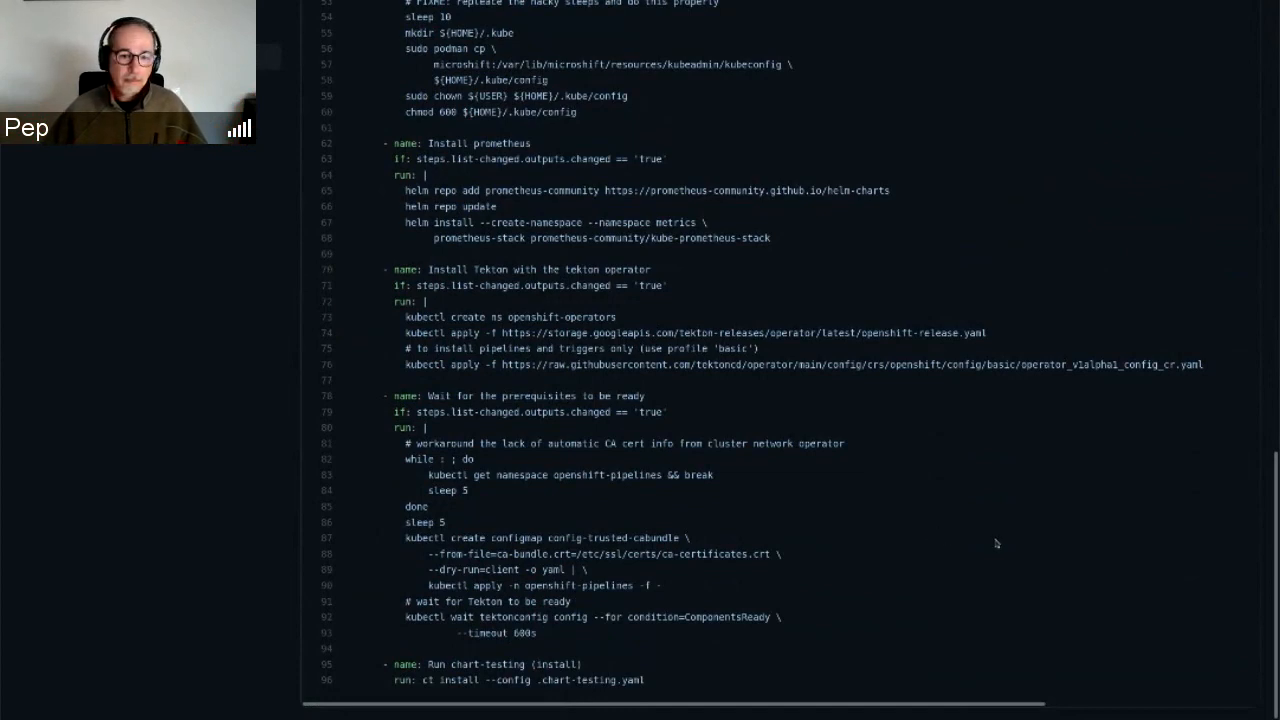
mouse_move(1126, 593)
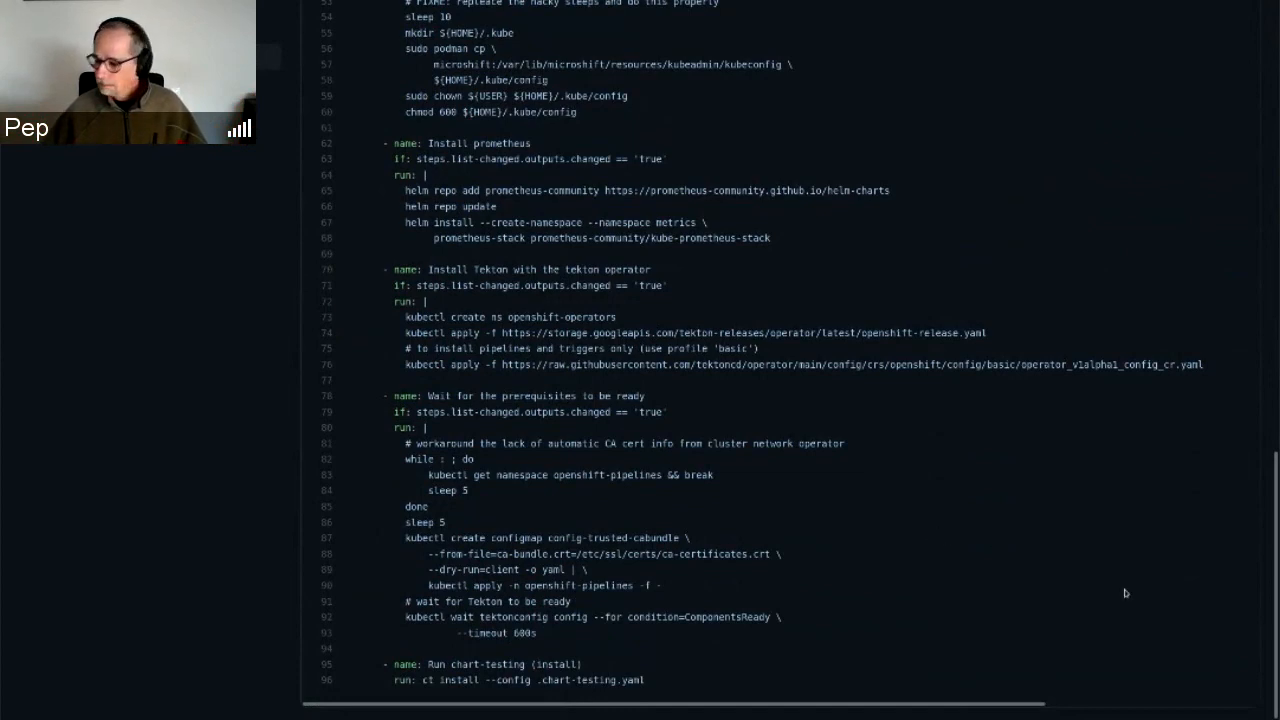